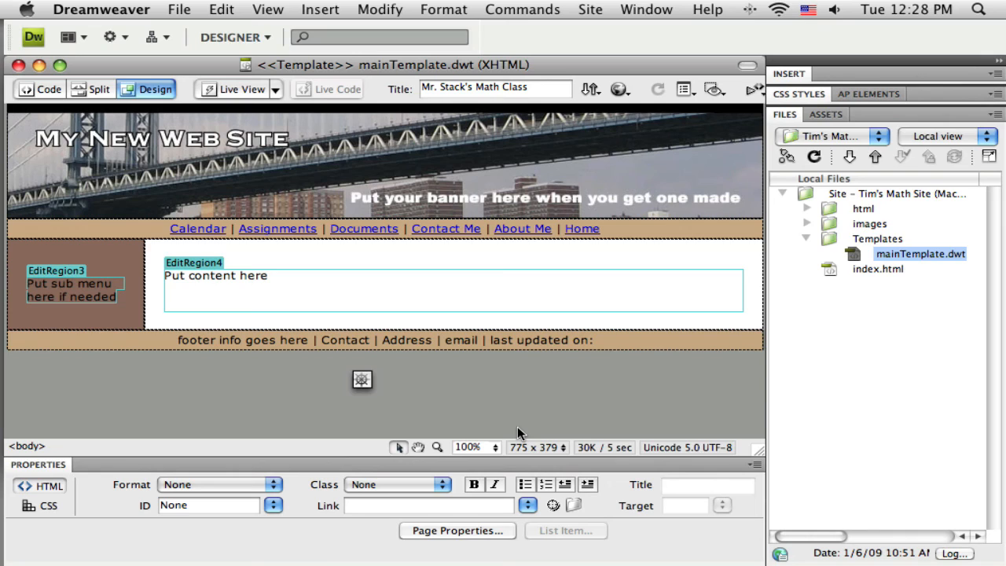
mouse_move(565, 390)
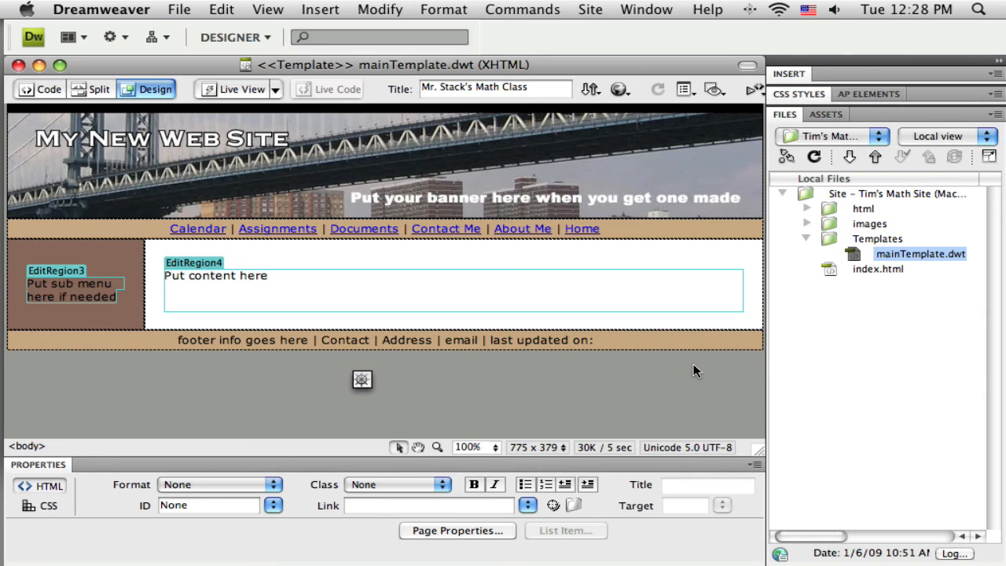
mouse_move(575, 125)
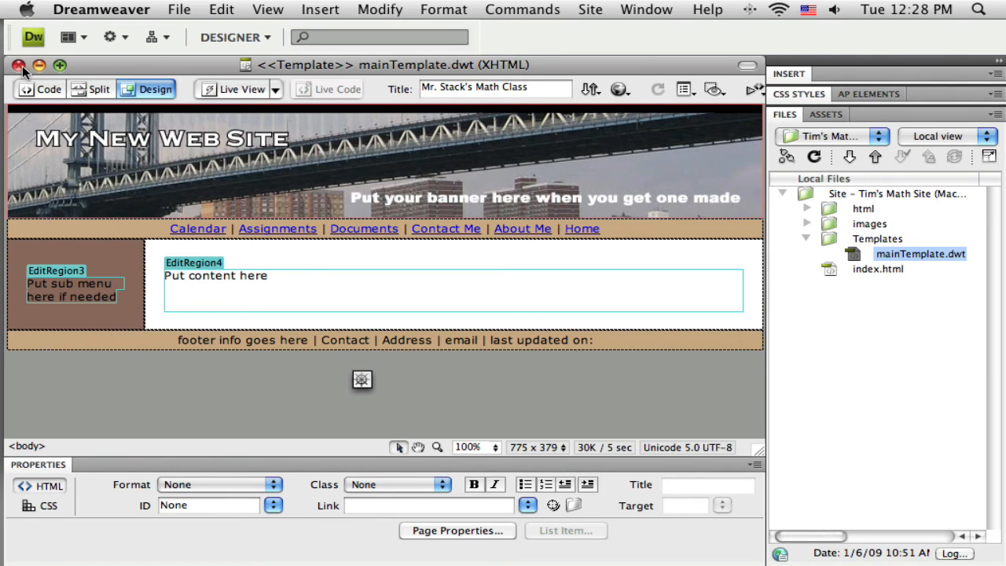
- Close mainTemplate.dwt and open the index page from the Files panel
left_click(19, 66)
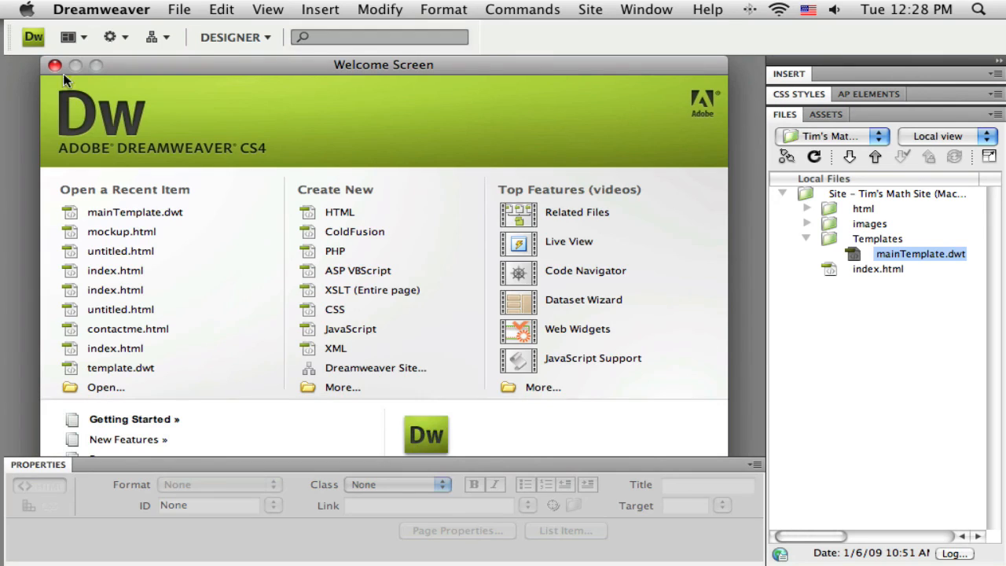
left_click(877, 269)
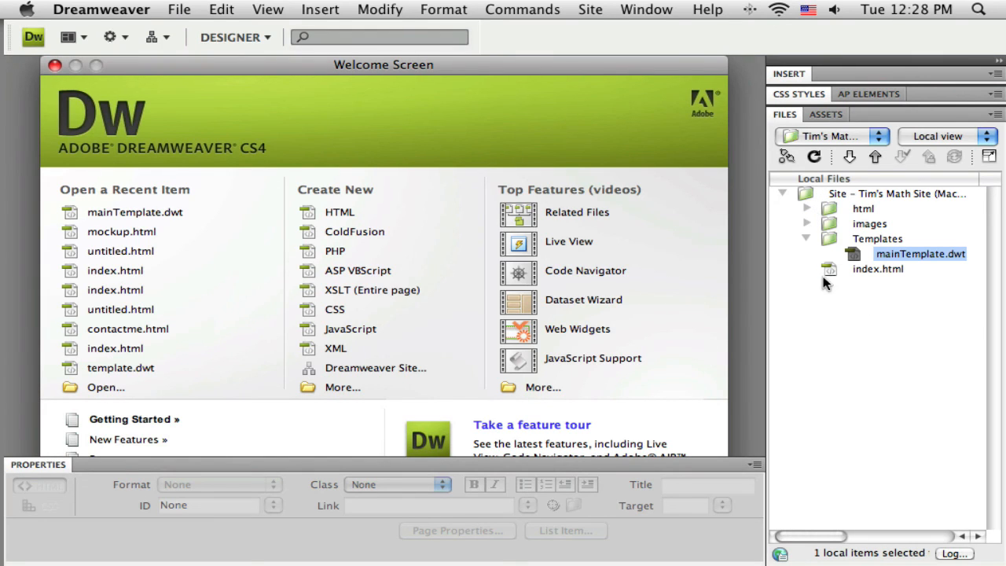
double_click(877, 269)
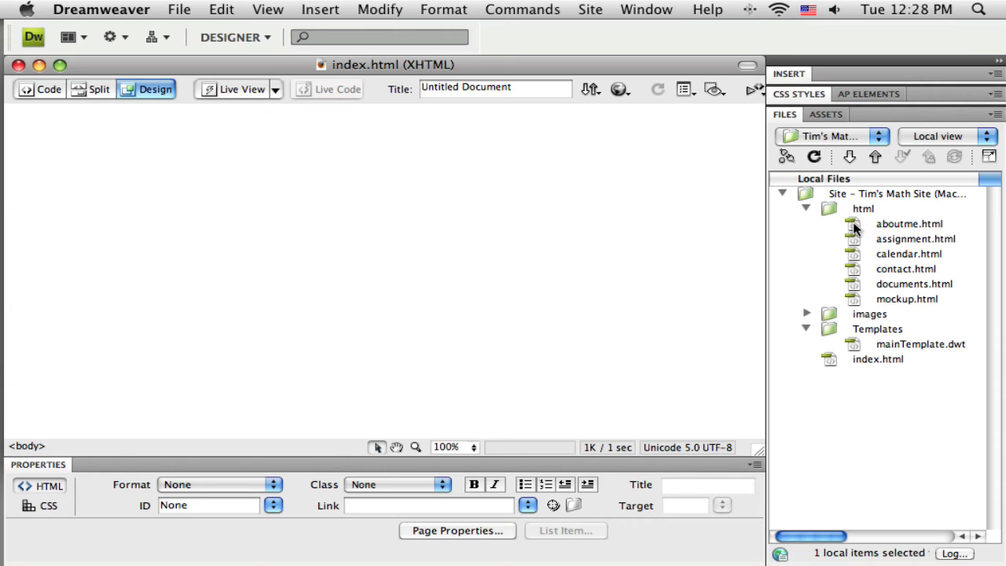
- Open the assignment, contact and documents pages as tabs alongside the others
double_click(915, 239)
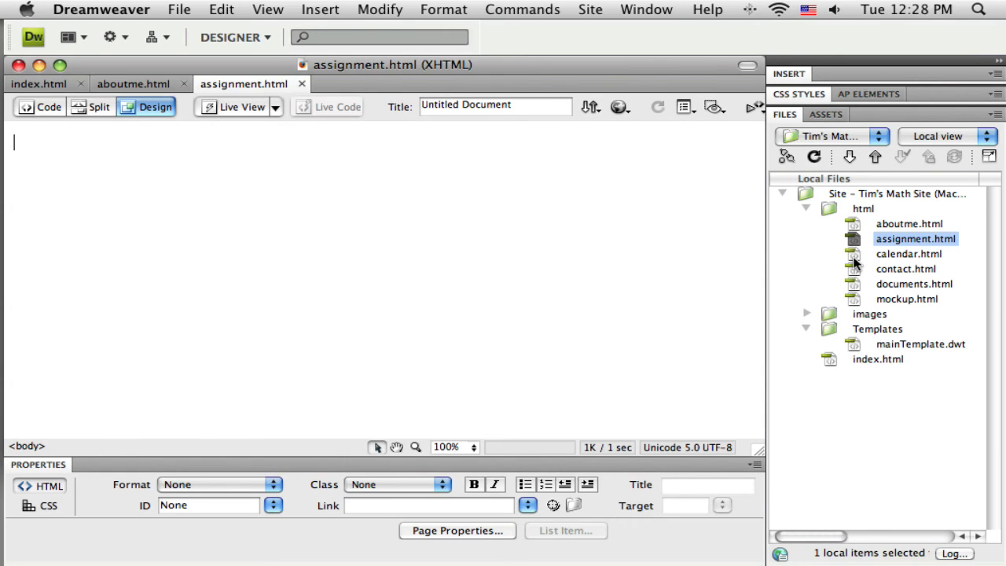
double_click(905, 267)
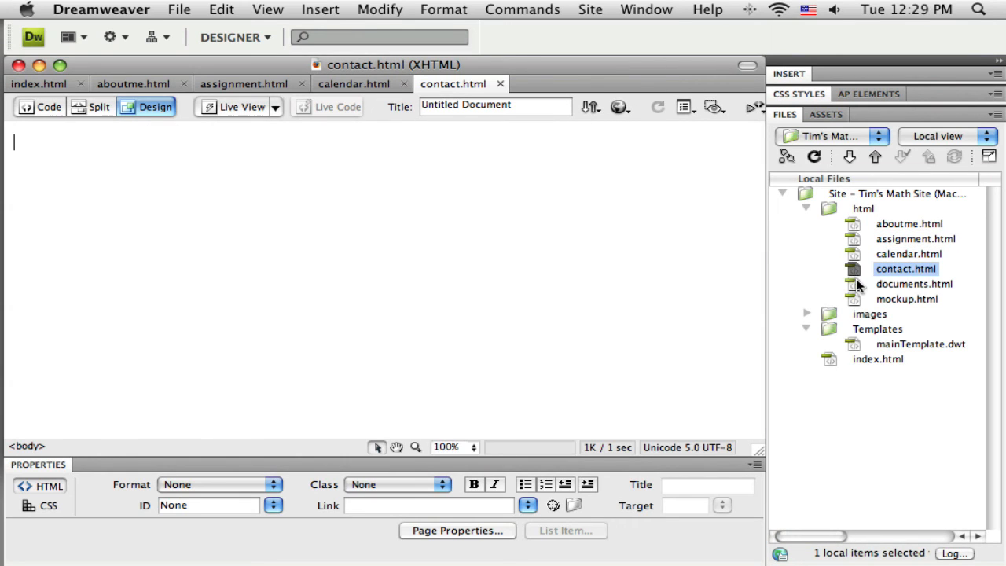
double_click(914, 283)
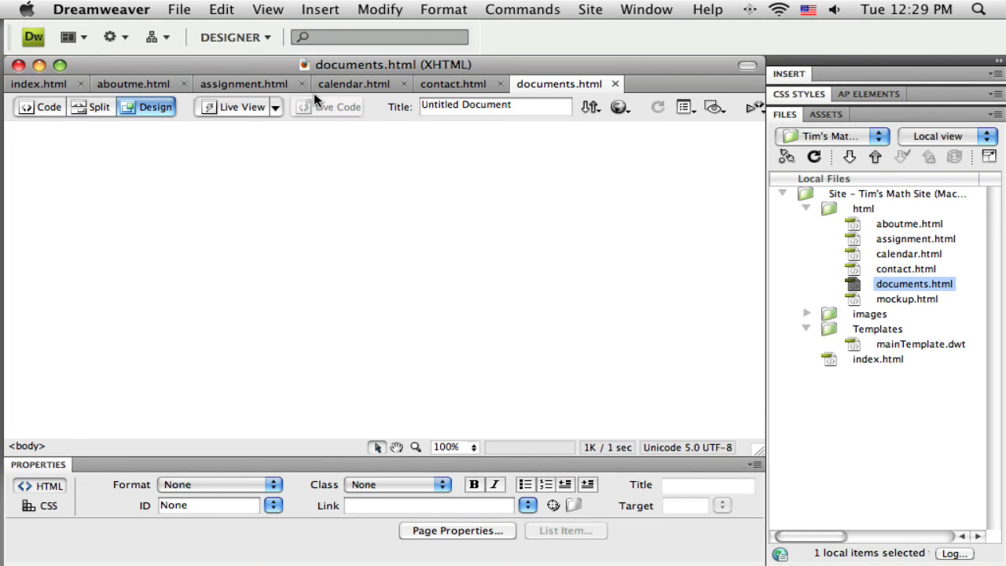
left_click(12, 142)
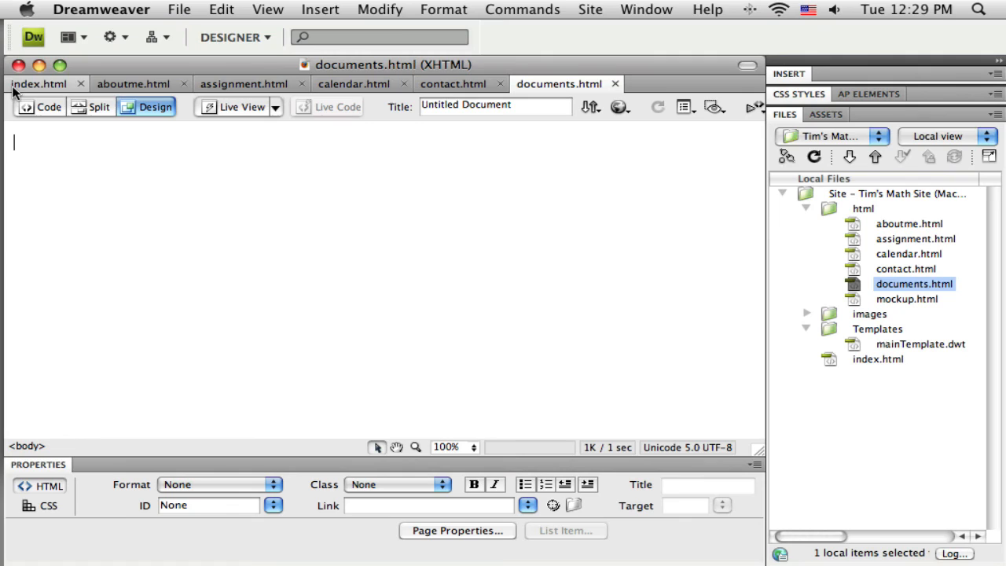
mouse_move(452, 239)
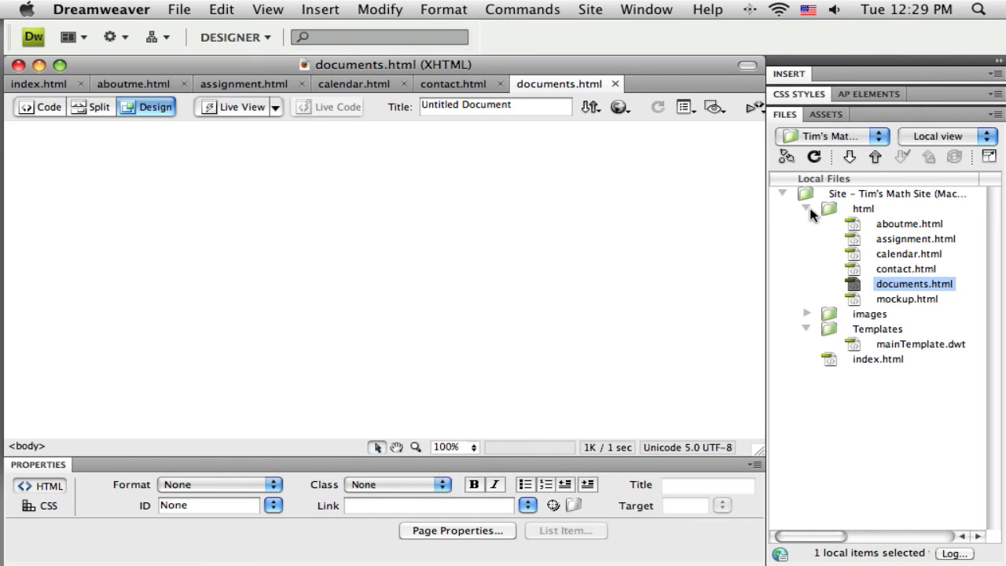
- Collapse the html folder and show the Templates category in the Assets panel, listing mainTemplate
left_click(807, 208)
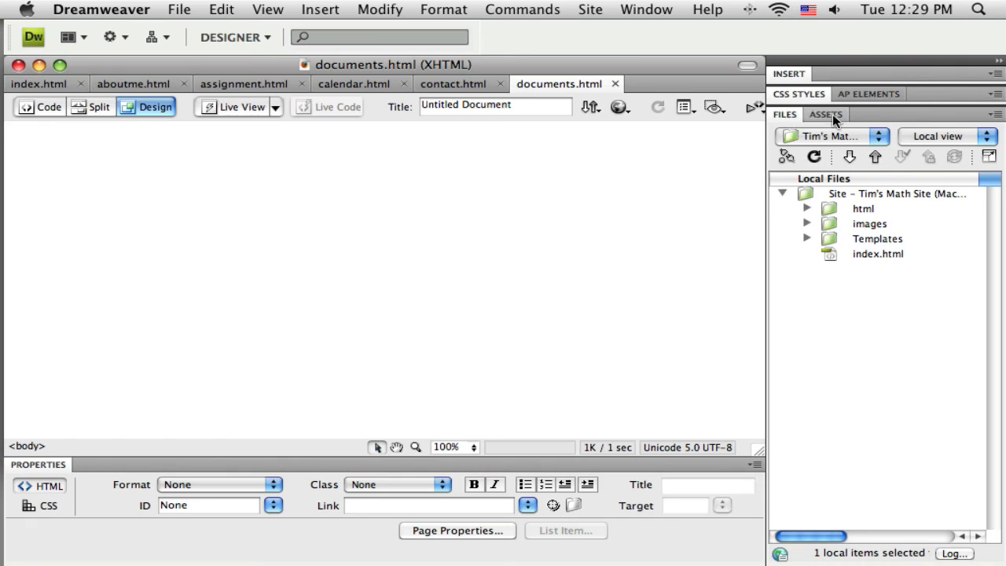
left_click(827, 115)
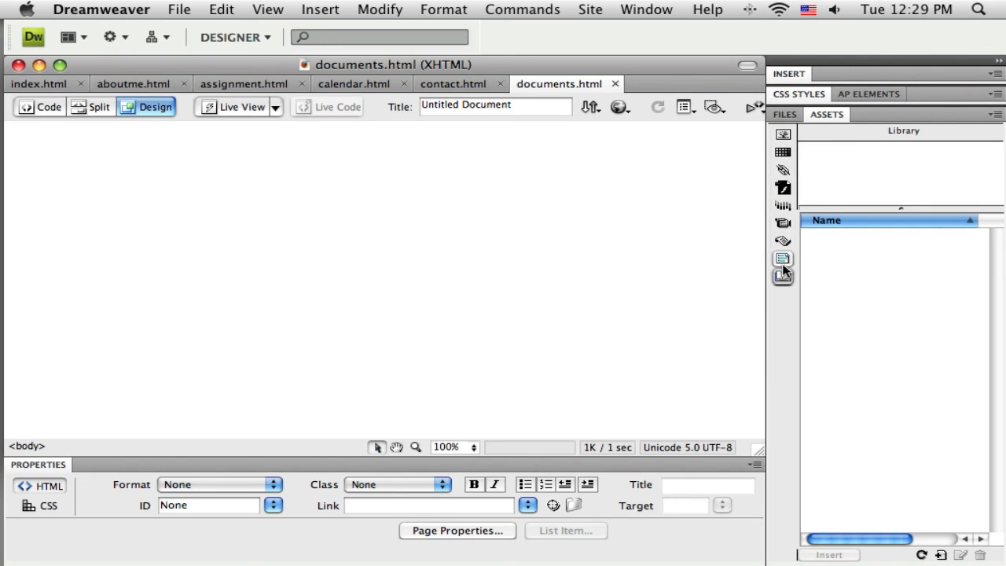
mouse_move(783, 258)
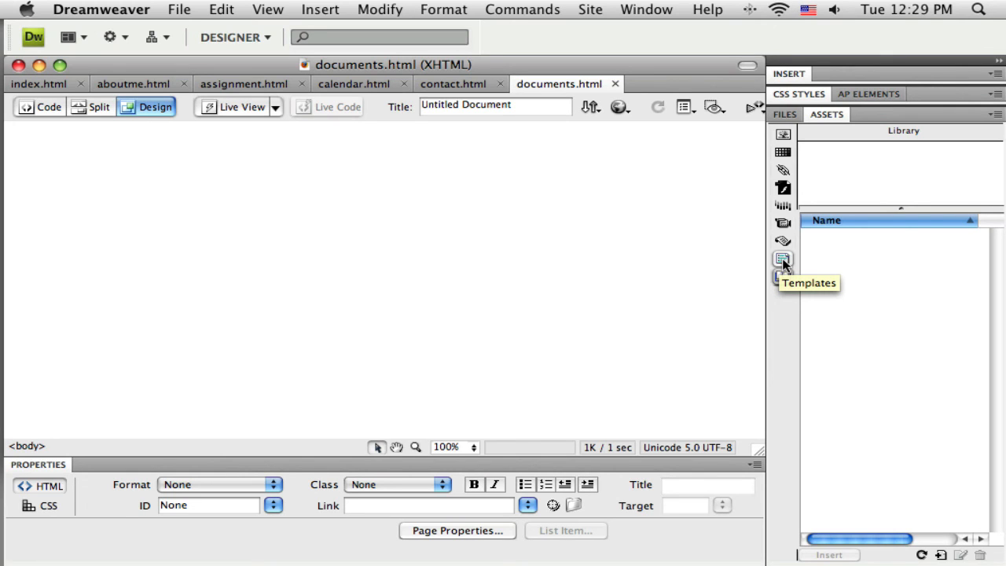
left_click(783, 260)
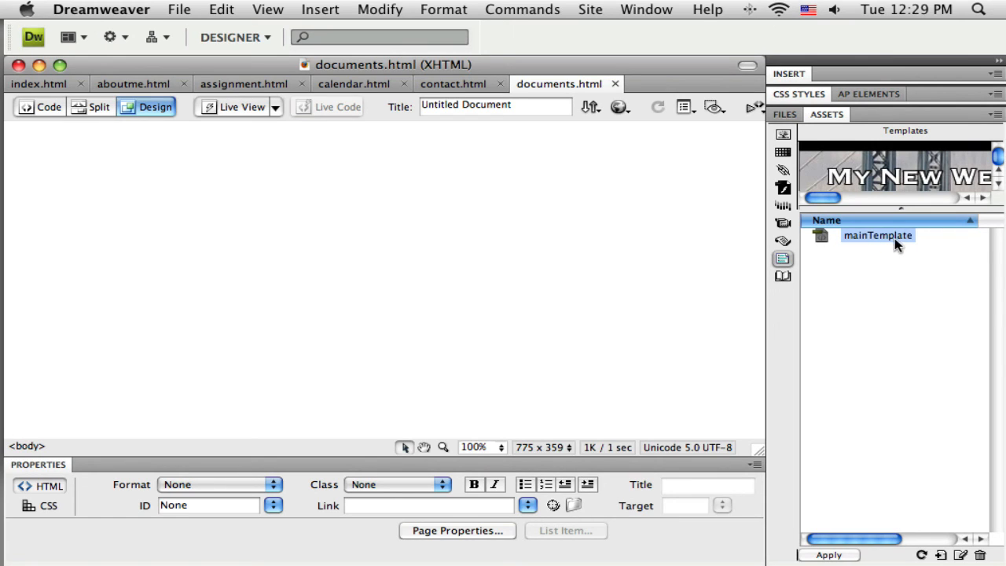
mouse_move(935, 171)
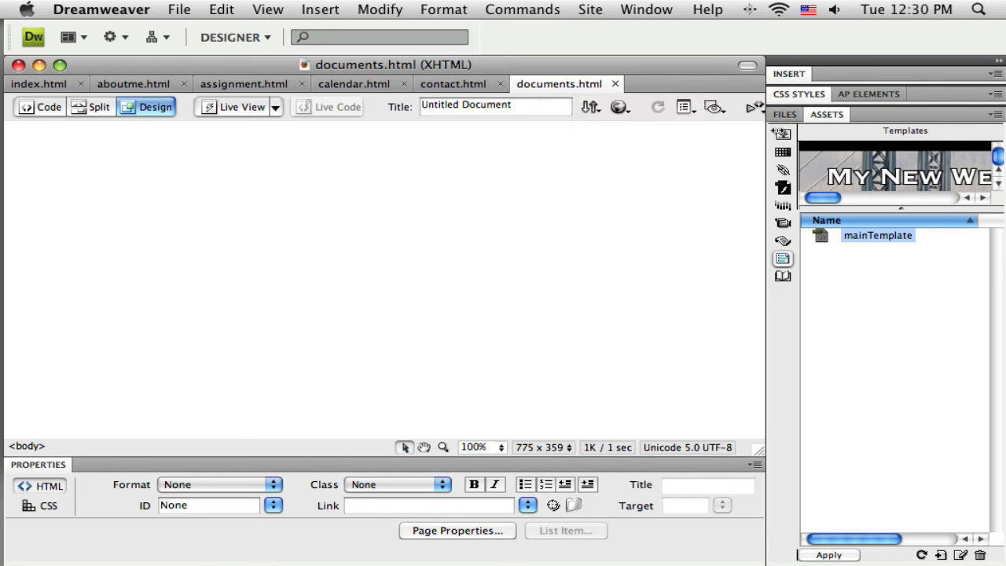
mouse_move(868, 166)
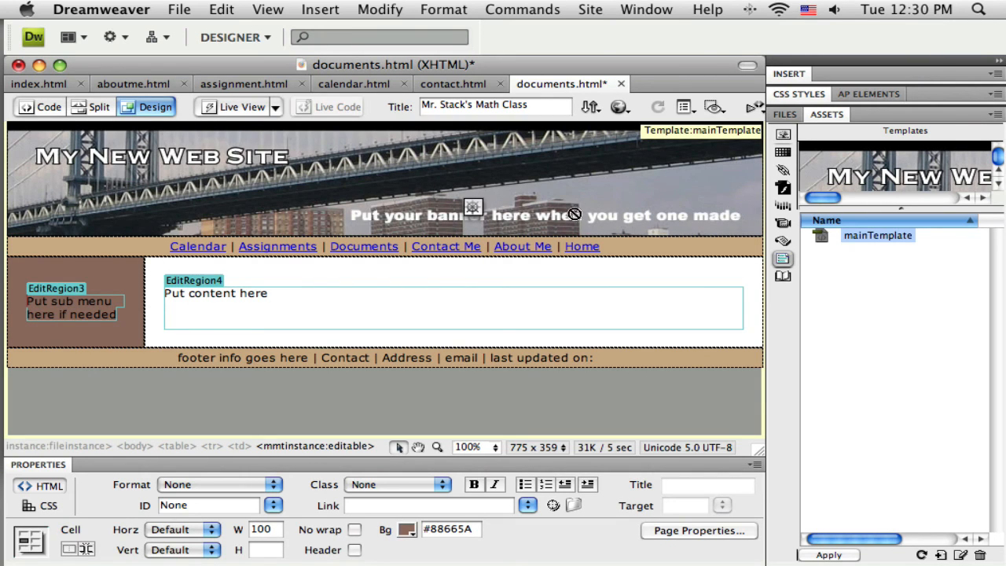
mouse_move(698, 293)
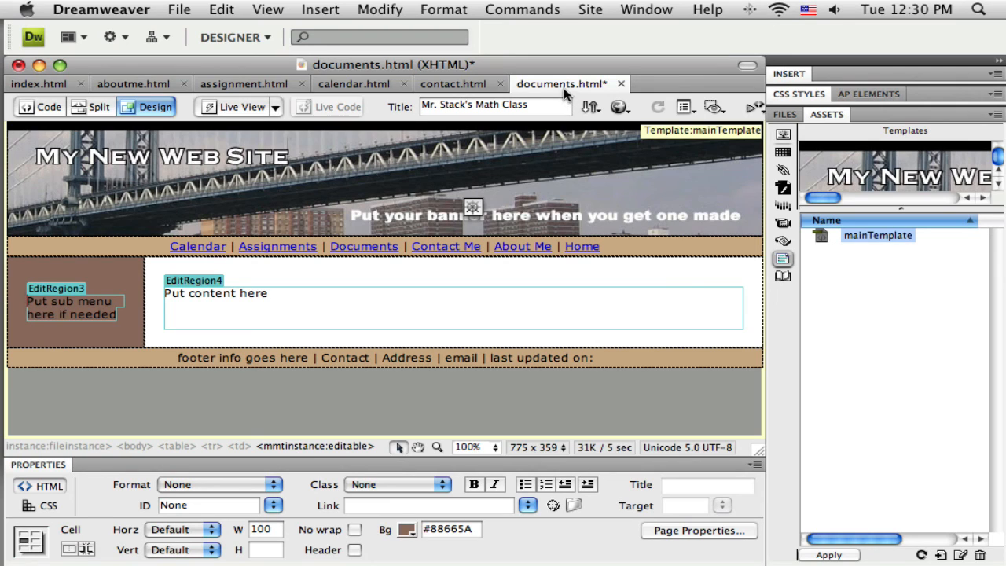
mouse_move(559, 85)
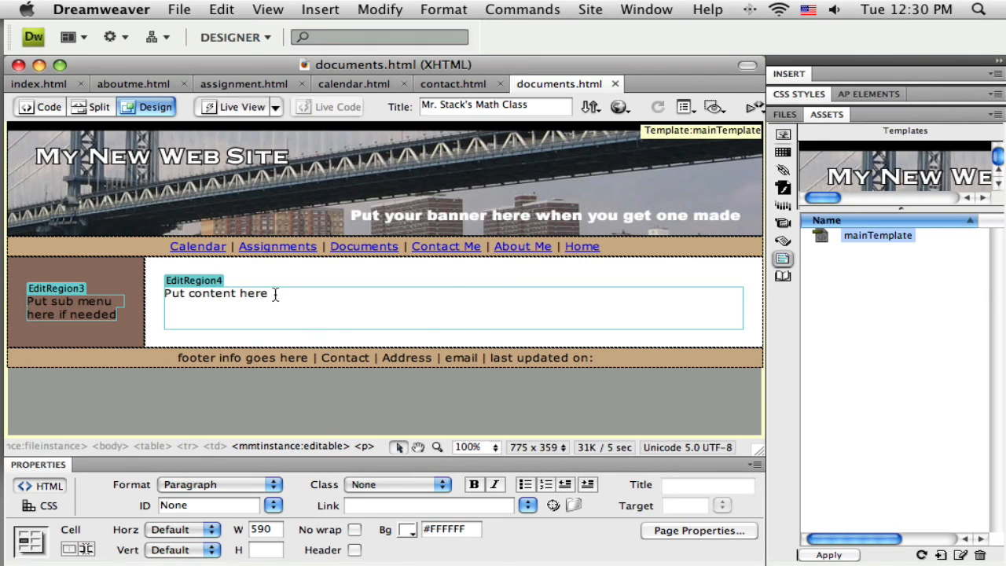
- Replace 'Put content here' in EditRegion4 with 'Documents Page'
triple_click(217, 294)
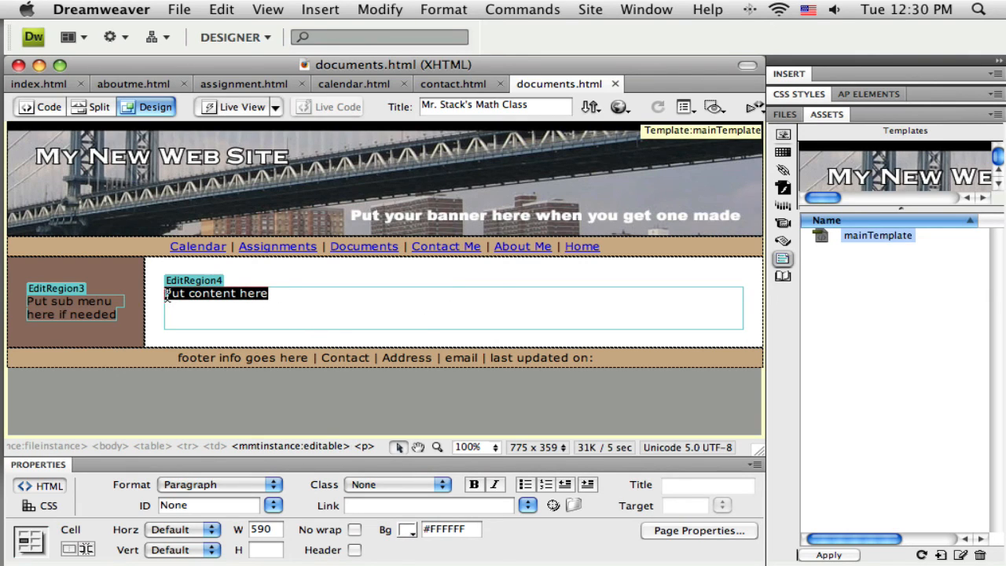
type("Docu")
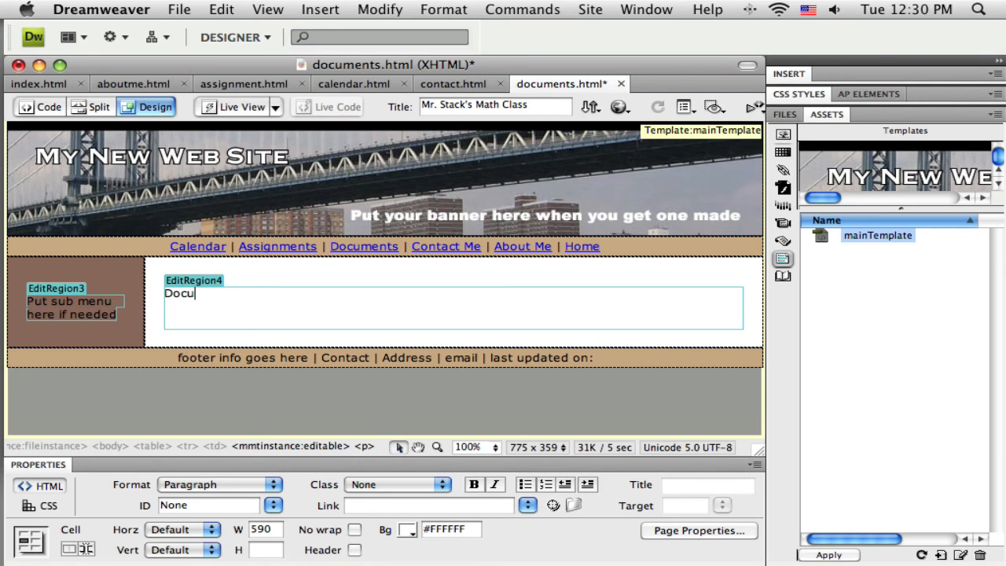
type("ment")
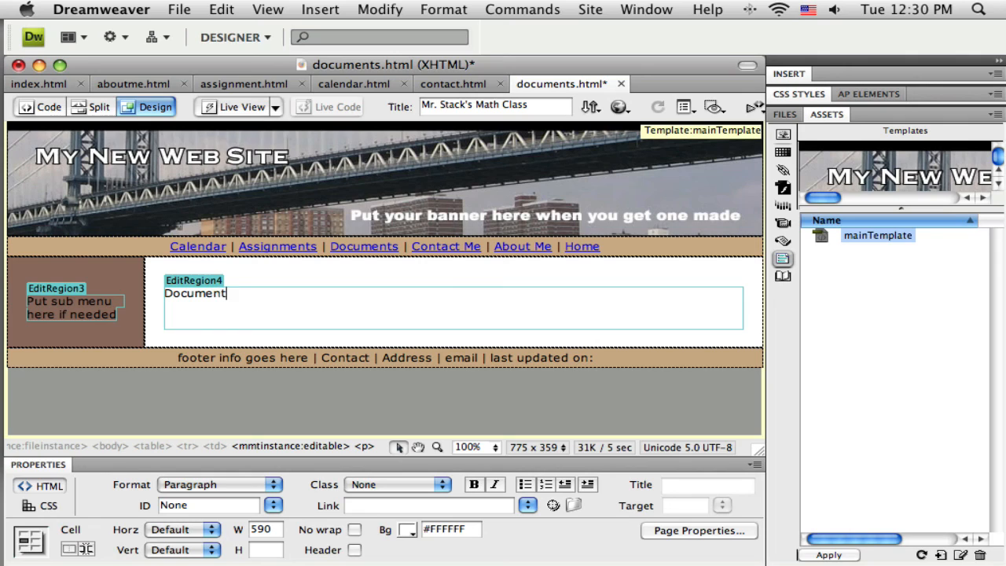
type("s")
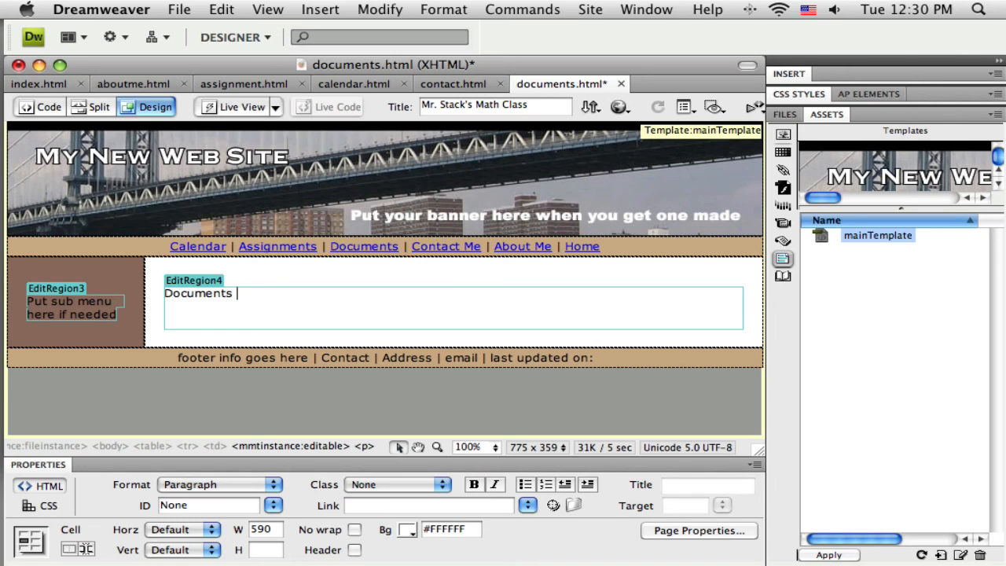
type("Page")
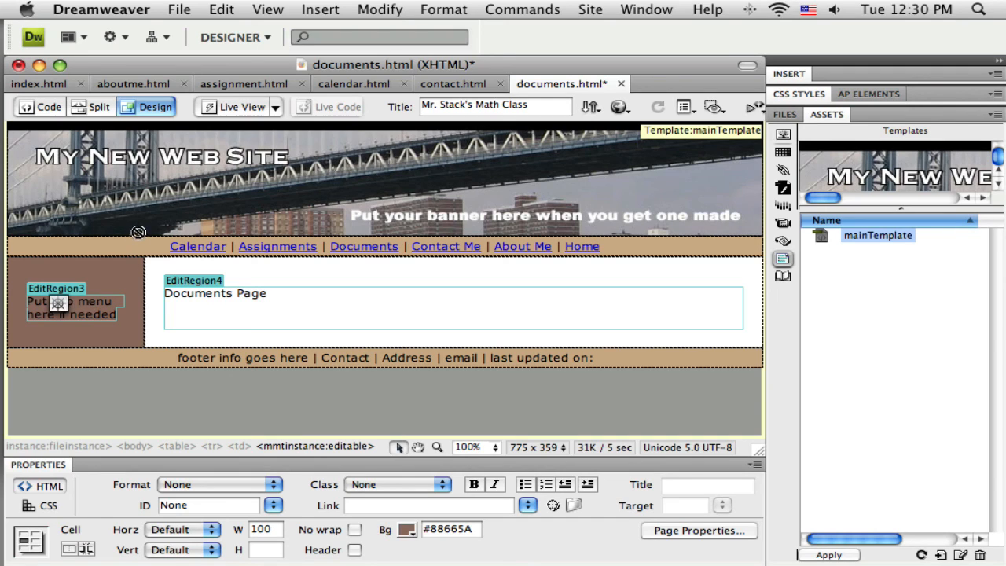
mouse_move(434, 166)
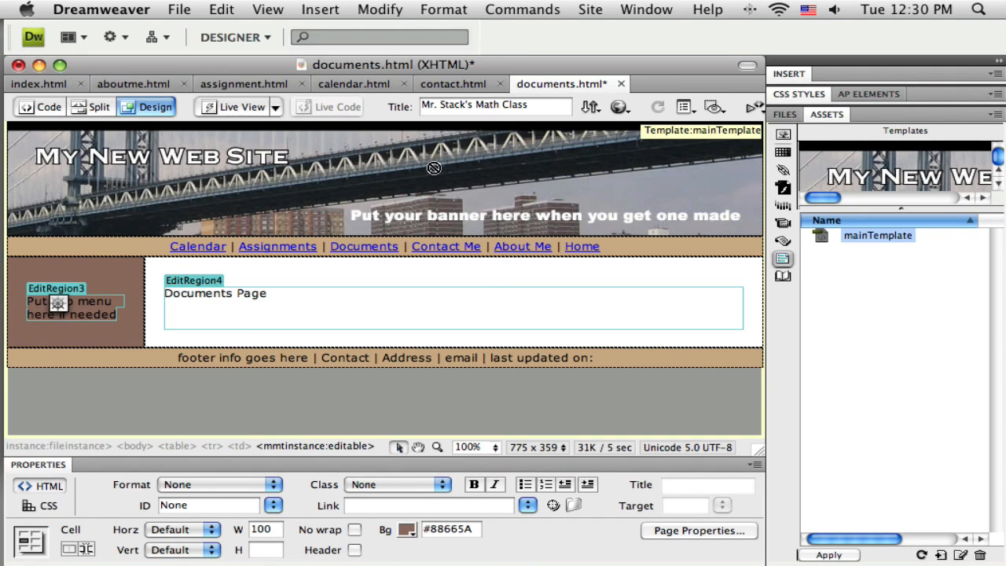
mouse_move(632, 185)
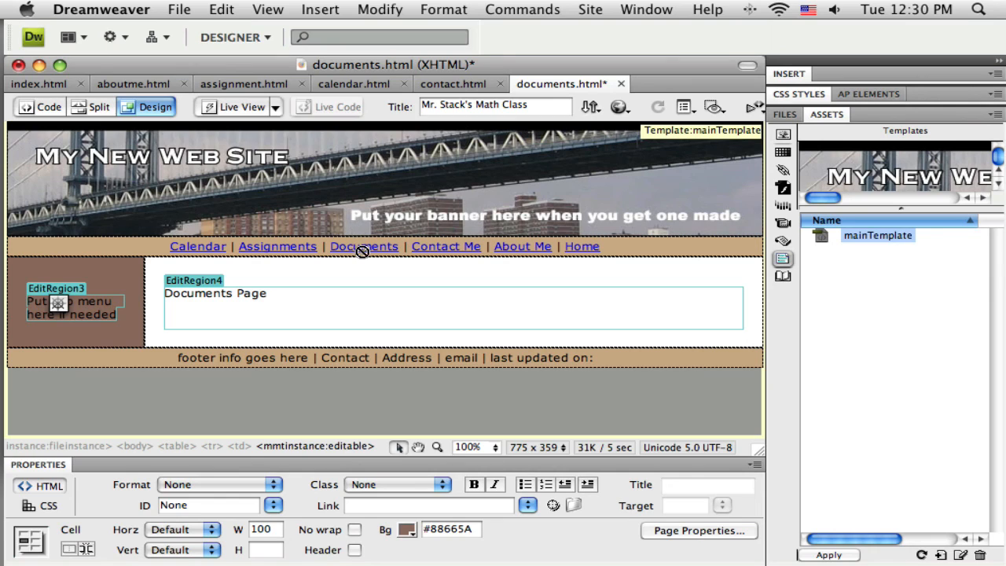
left_click(217, 294)
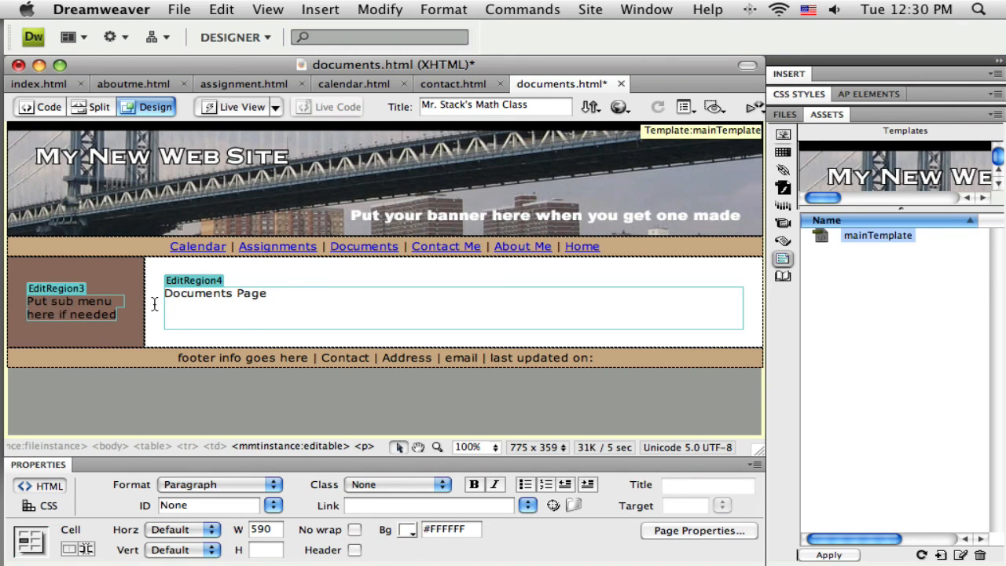
left_click(56, 289)
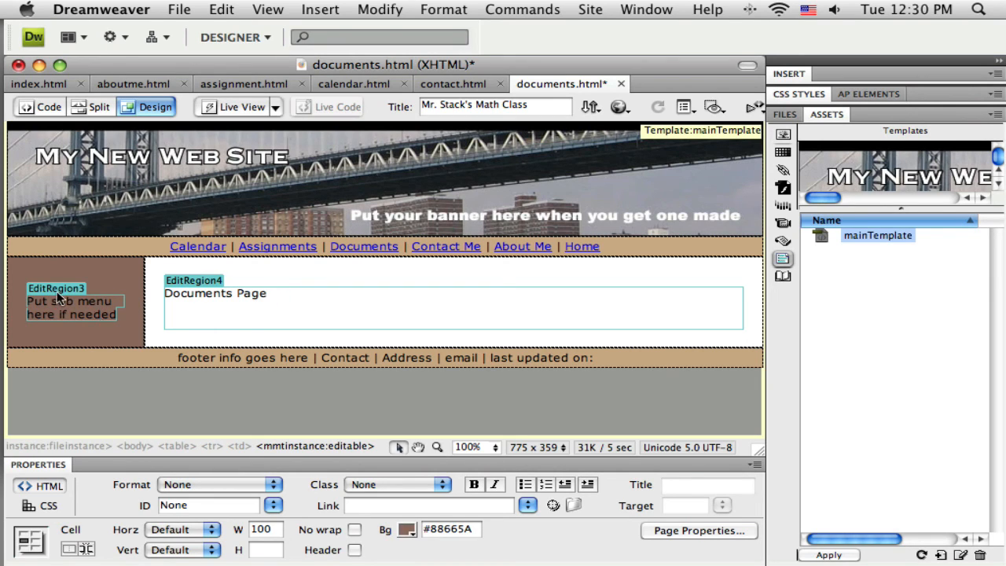
triple_click(214, 294)
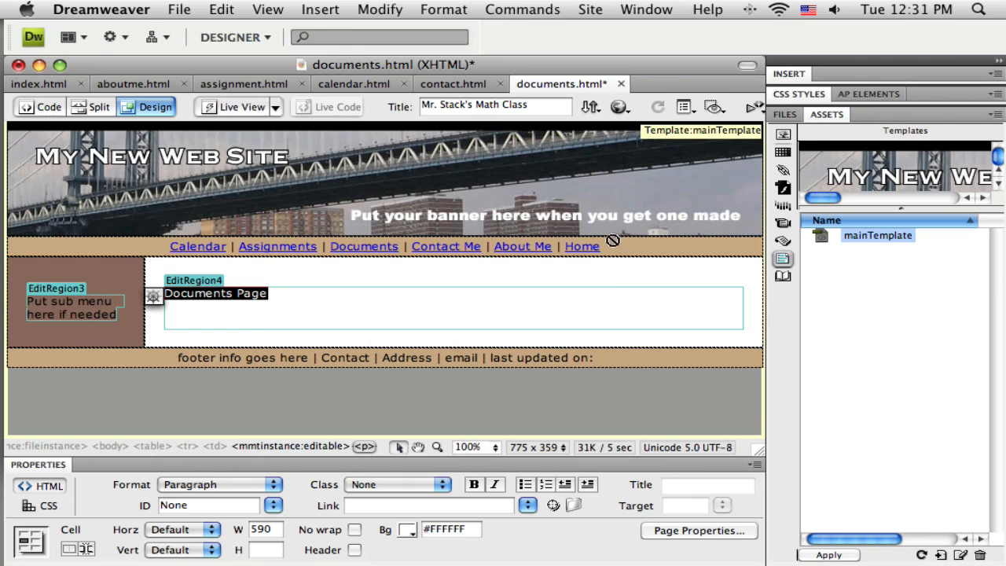
mouse_move(559, 387)
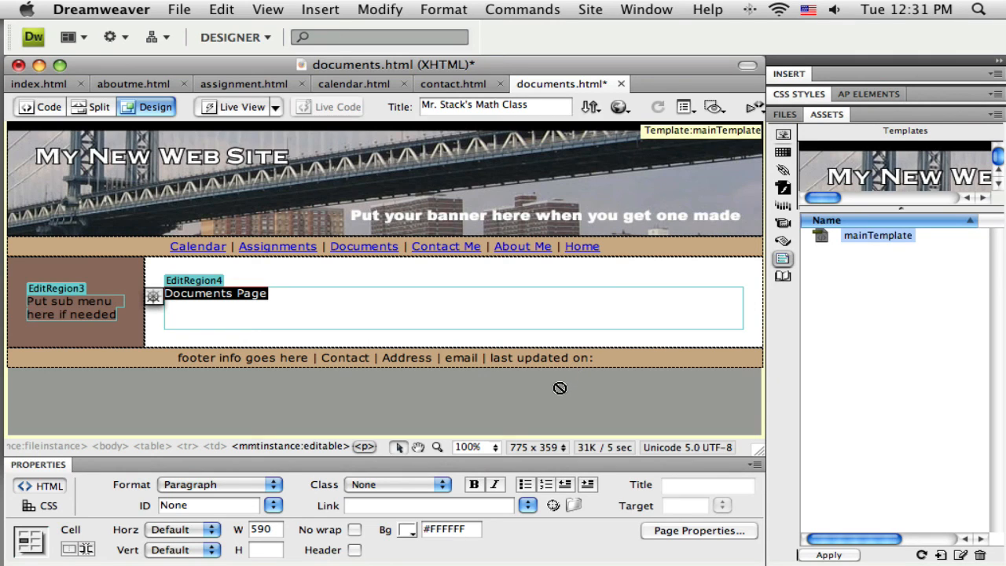
mouse_move(543, 382)
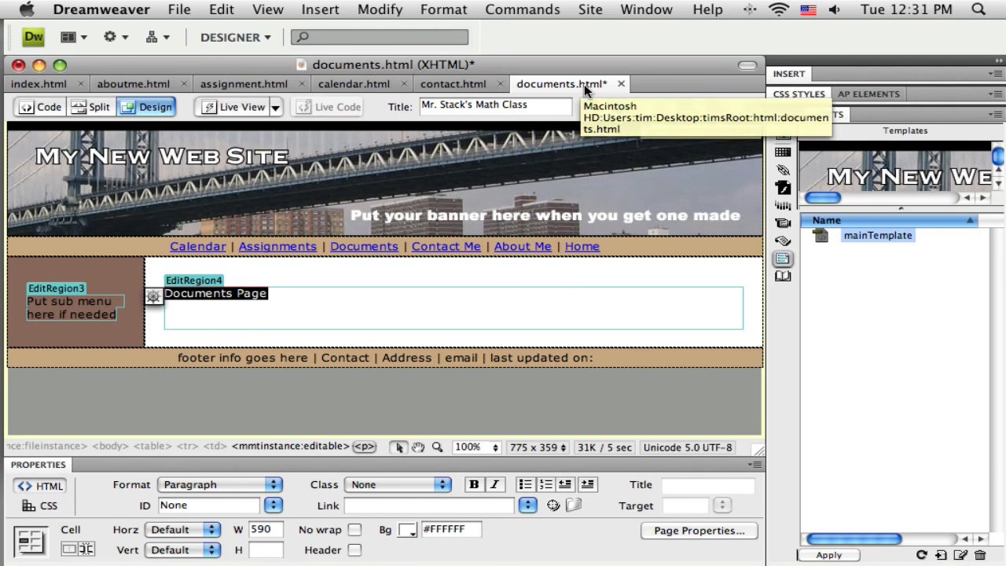
left_click(452, 83)
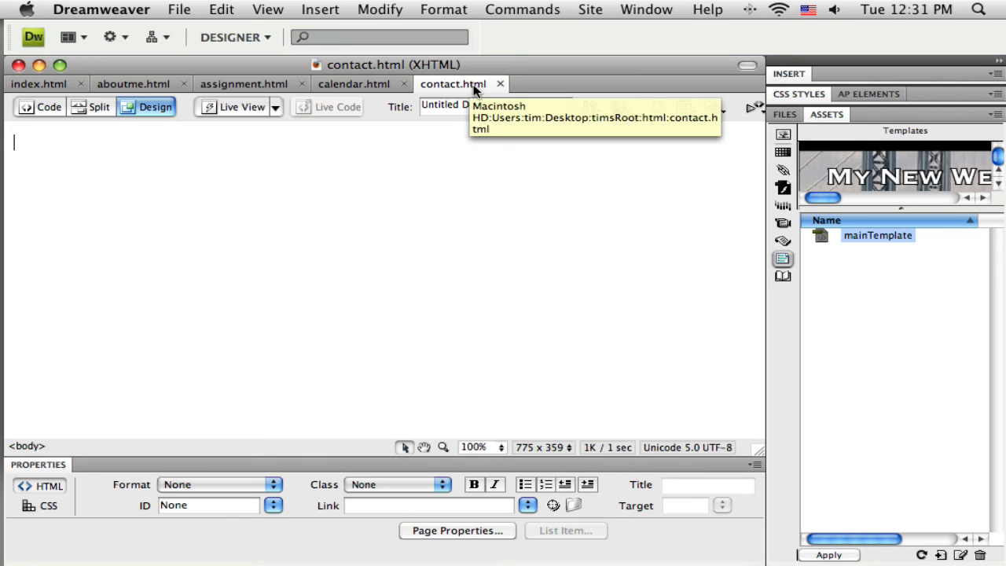
mouse_move(717, 250)
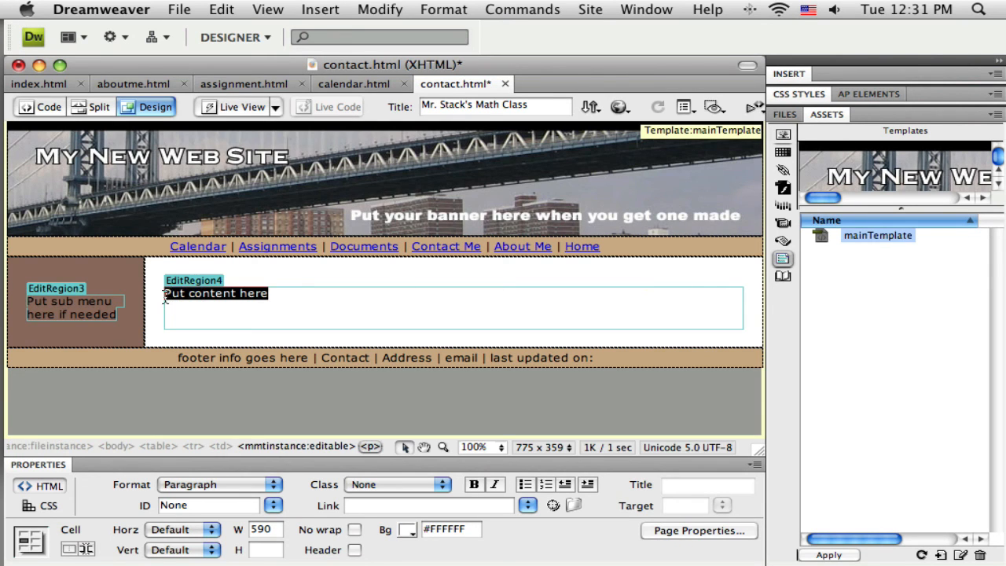
- Type the contact page label into the content area, correcting 'Contents' to 'Contac'
type("Contents")
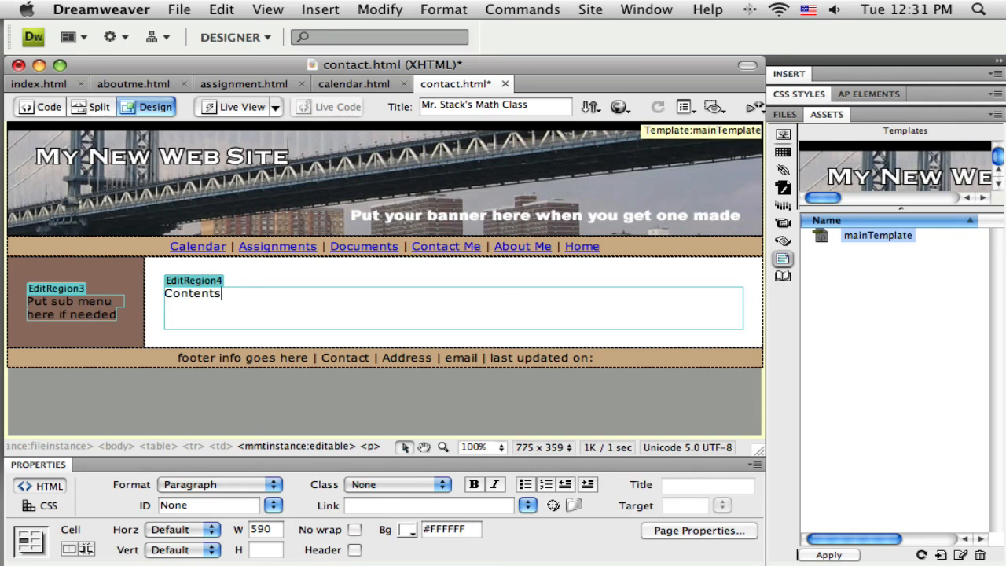
key("Backspace")
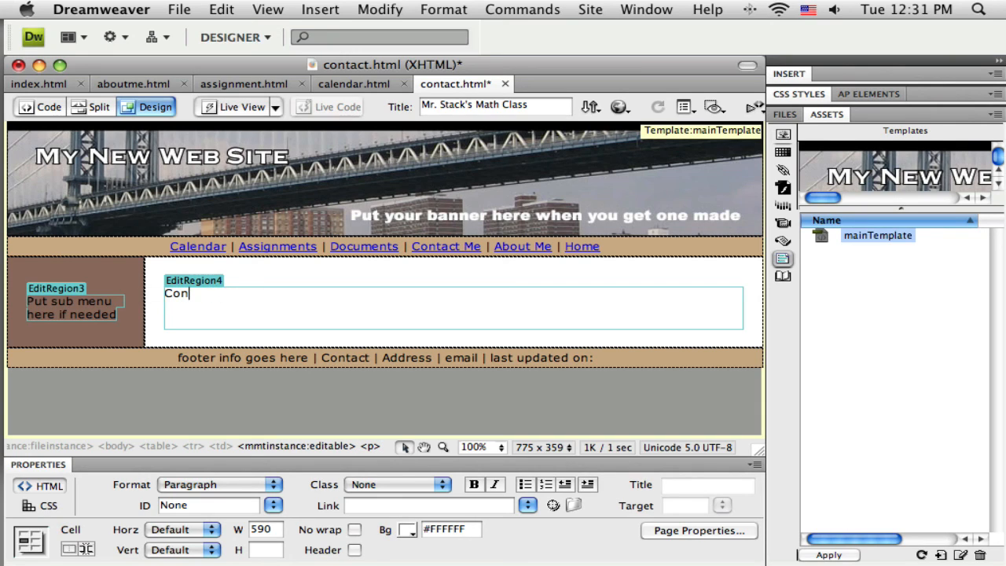
type("tac")
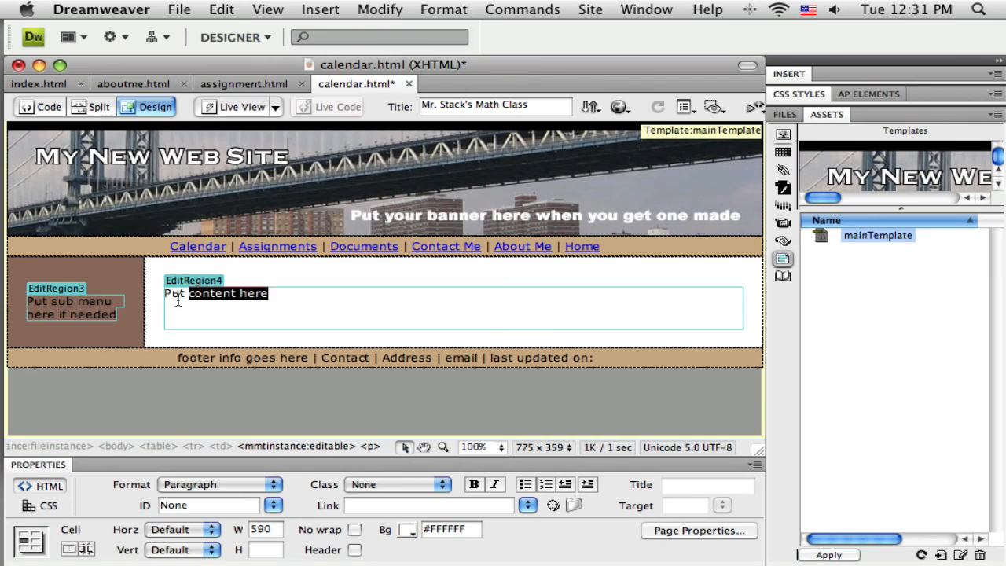
- Enter 'Calendar Page' in the calendar page's EditRegion4 content area
type("Calendar P")
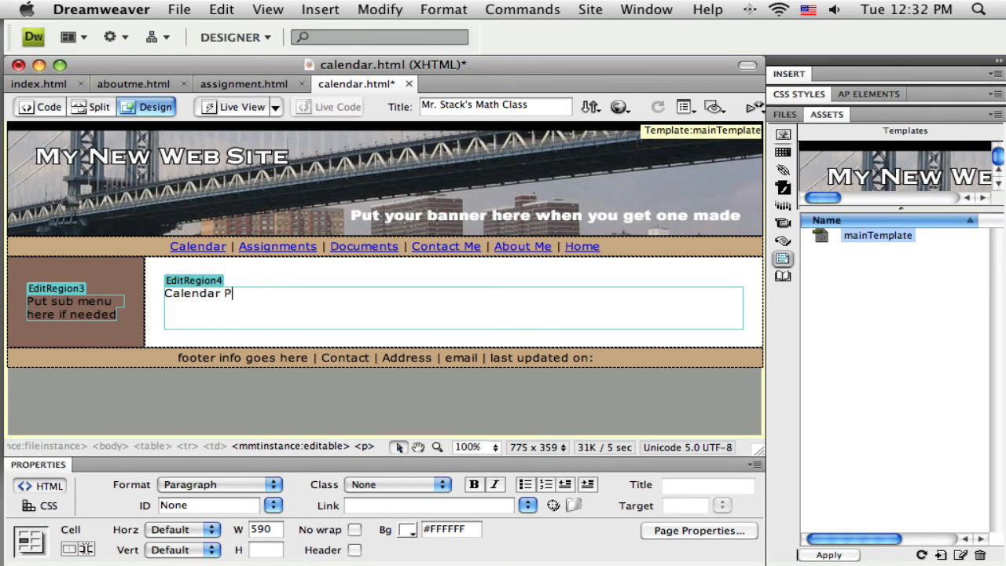
type("age")
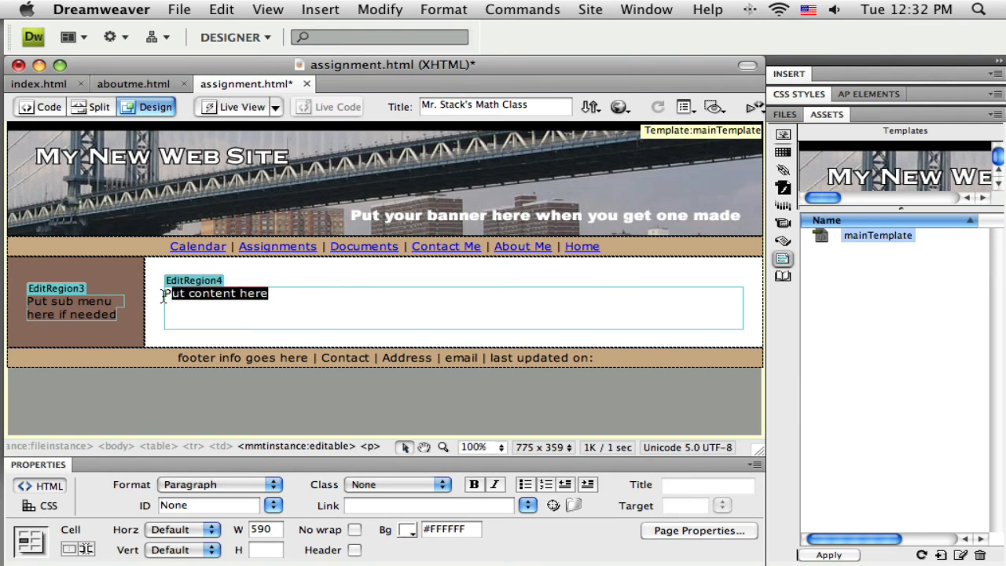
- Enter 'Assignments Page' in the assignment page's content area
type("Assi")
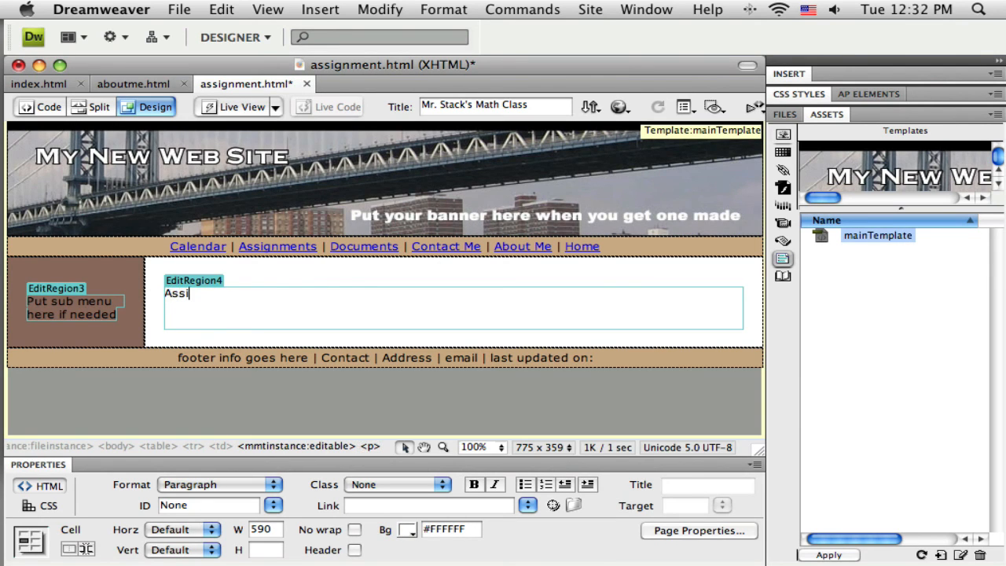
type("gnments Pa")
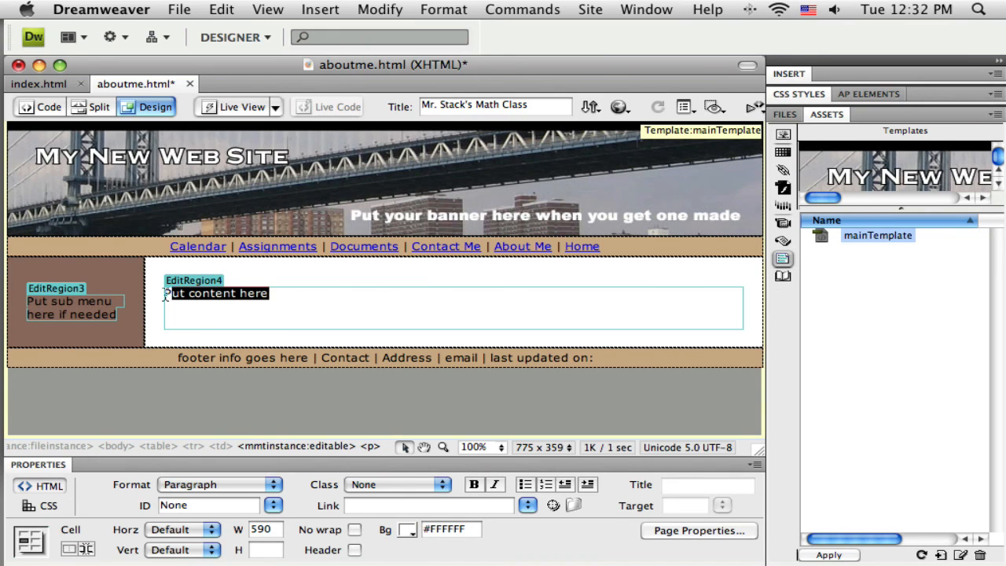
- Enter 'About Me' in the aboutme page's content area
type("About")
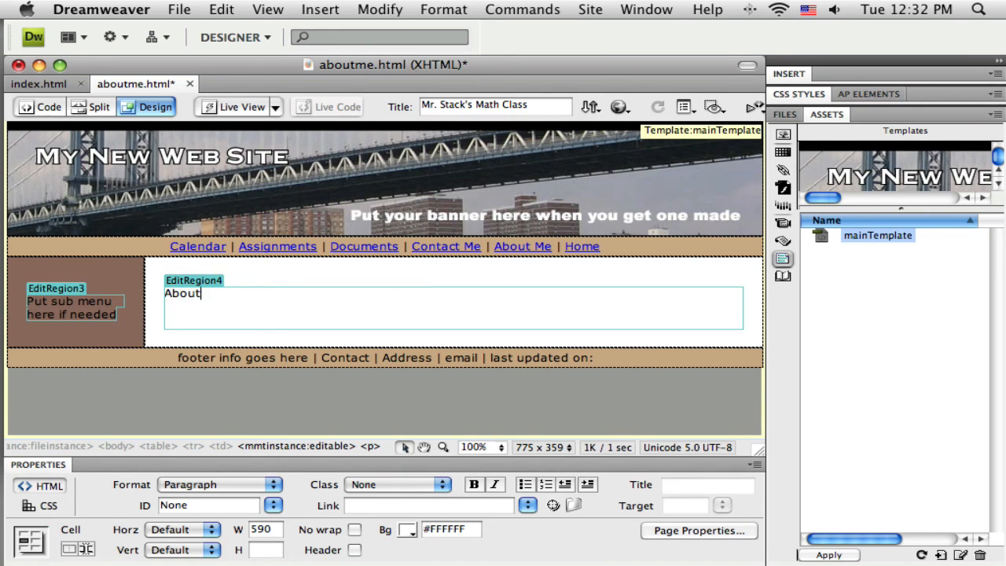
type("\" Me \"")
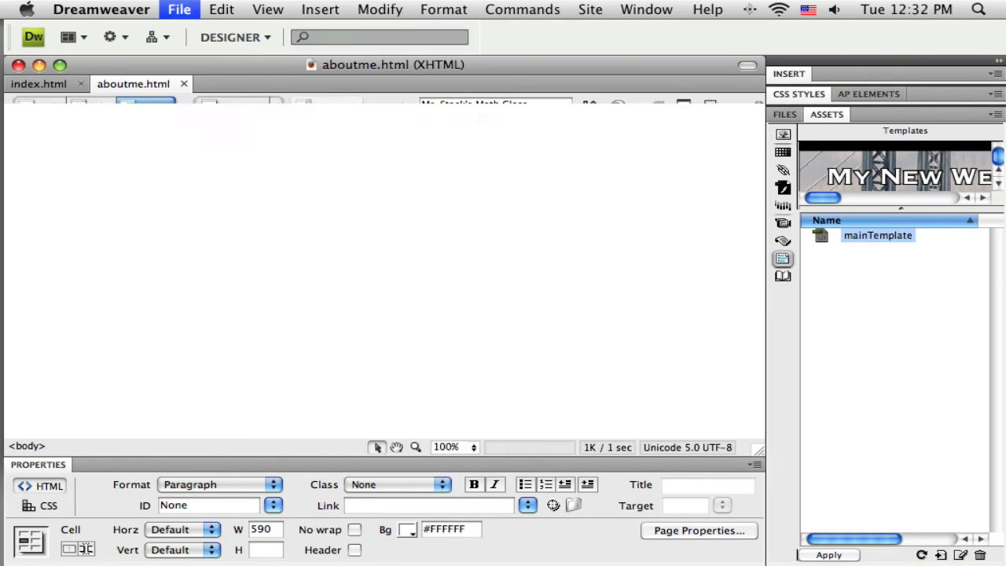
- Close aboutme.html and apply mainTemplate to index.html, selecting its placeholder content
left_click(38, 85)
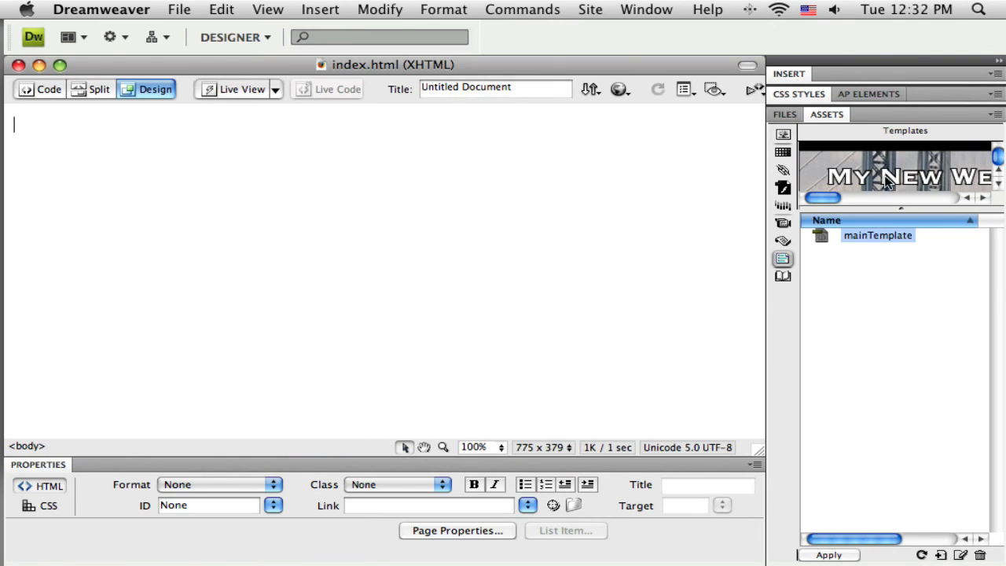
double_click(877, 236)
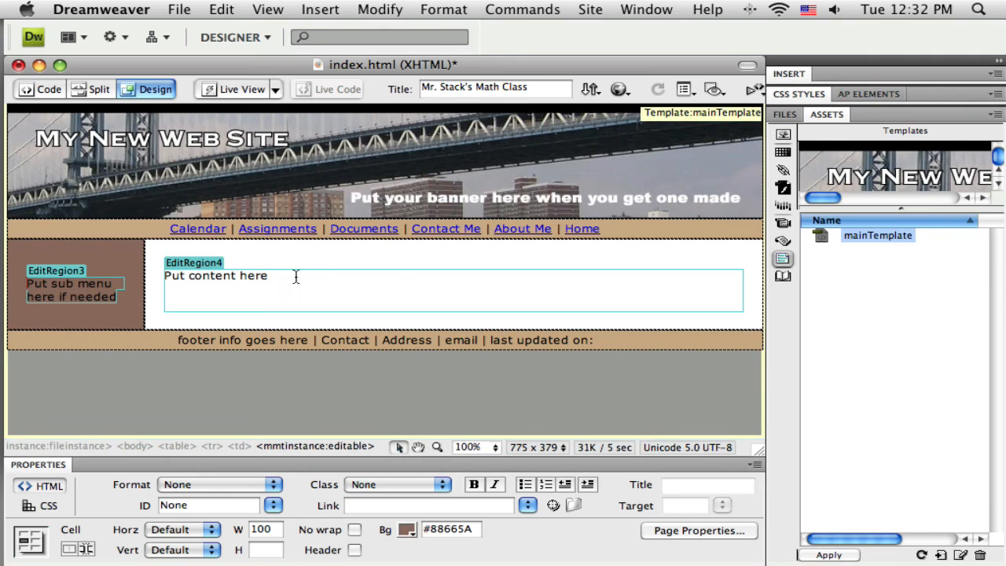
triple_click(213, 275)
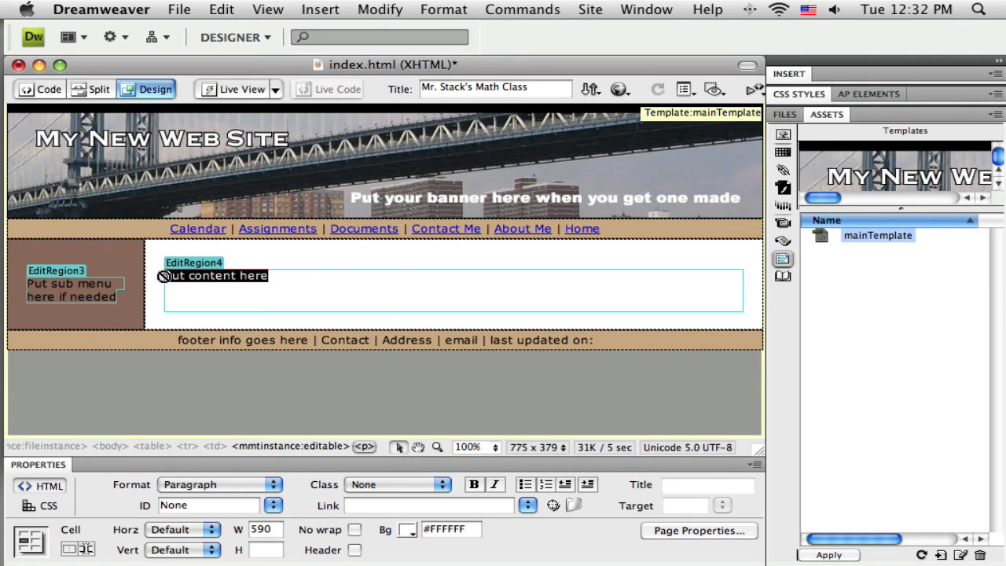
- Make the index page's content area read 'Index/Home Page'
type("Index Pa")
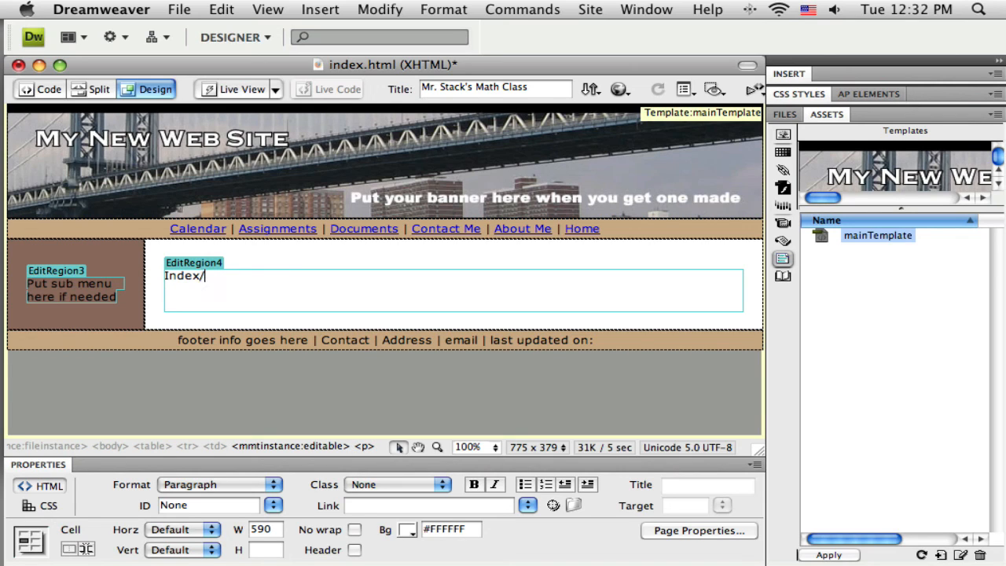
type("Home Pa")
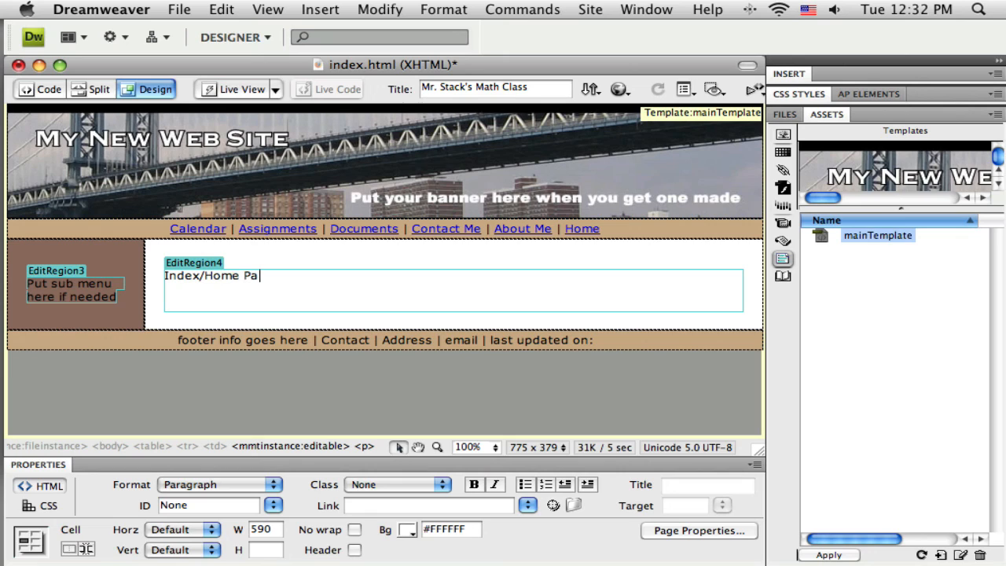
type("ge")
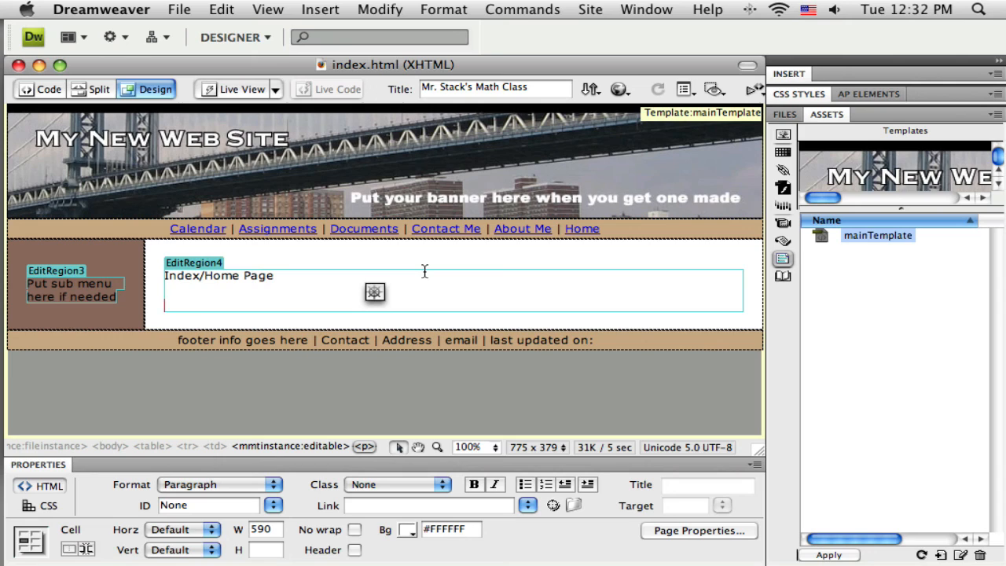
mouse_move(625, 76)
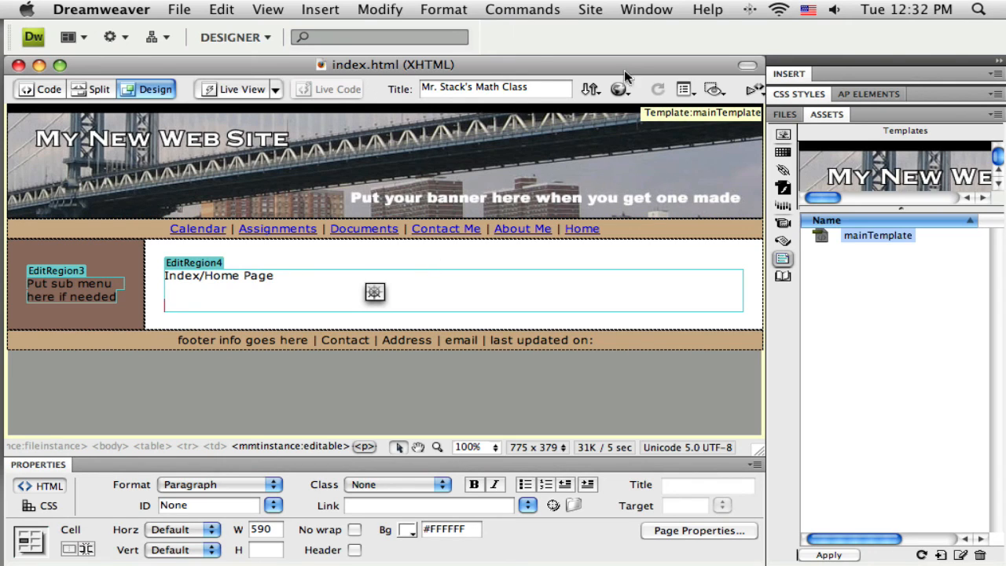
- Preview the home page in Firefox via Preview/Debug in Browser
left_click(620, 88)
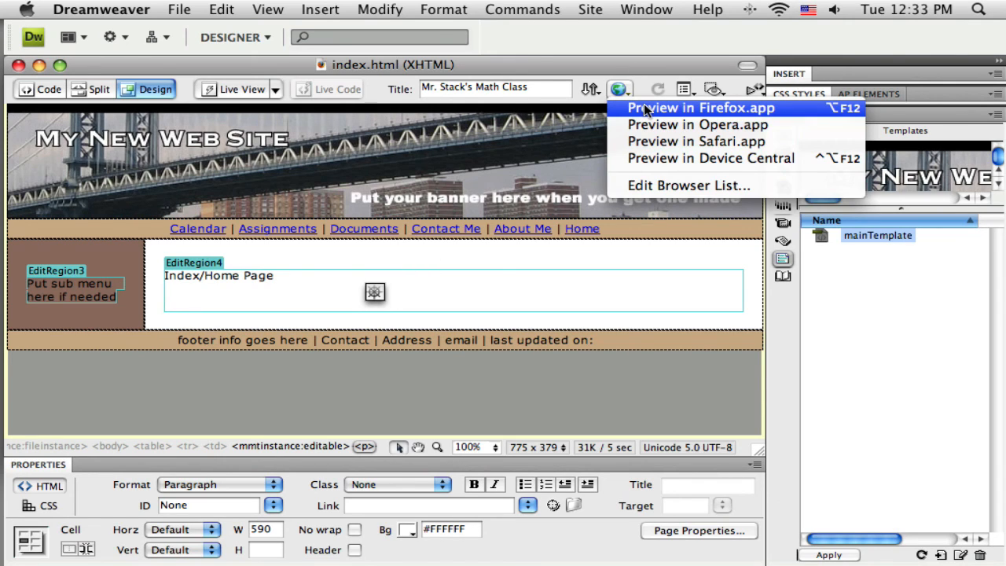
left_click(698, 107)
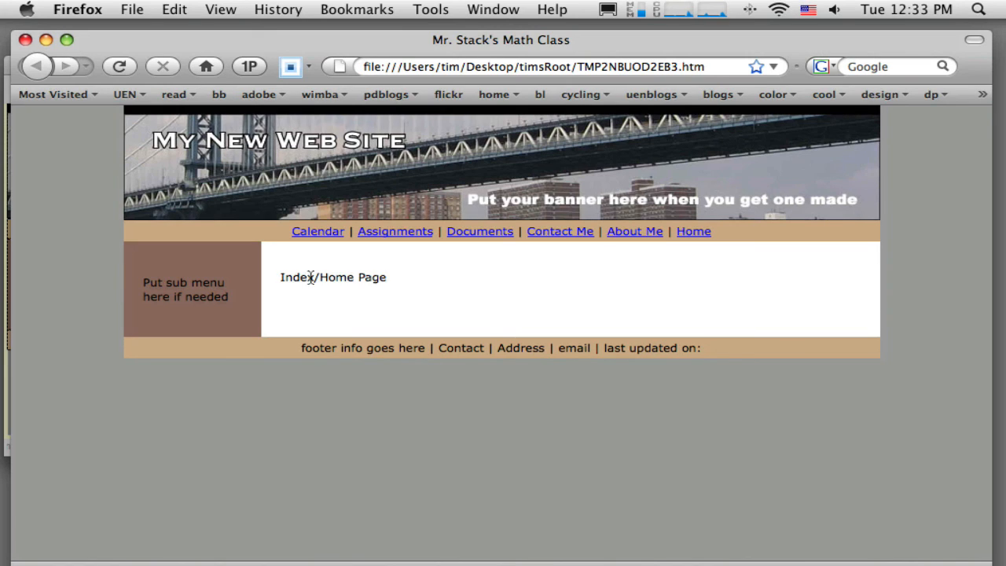
mouse_move(519, 236)
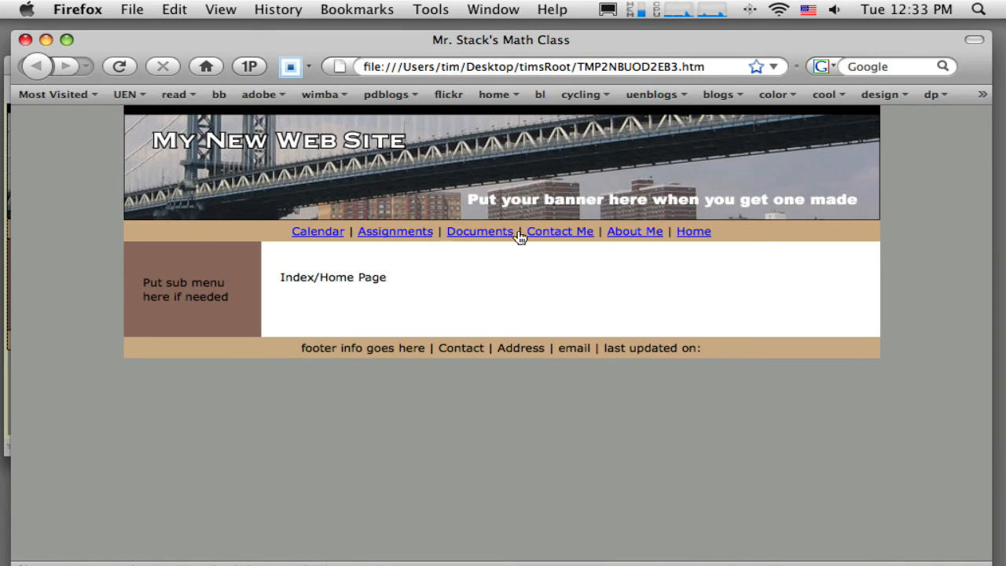
mouse_move(317, 239)
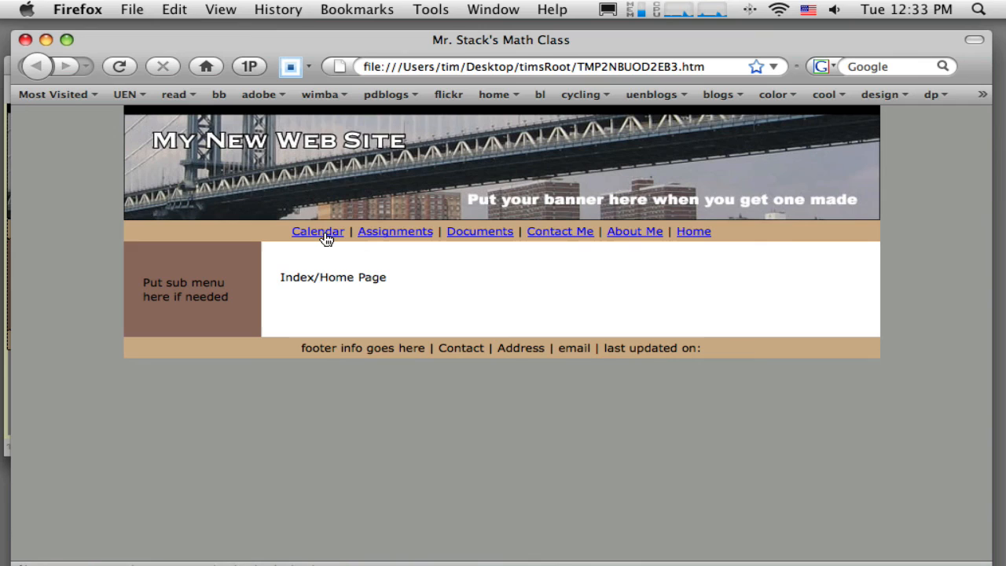
- Follow the Calendar, Contact Me and About Me nav links in Firefox, then return to Home
left_click(317, 231)
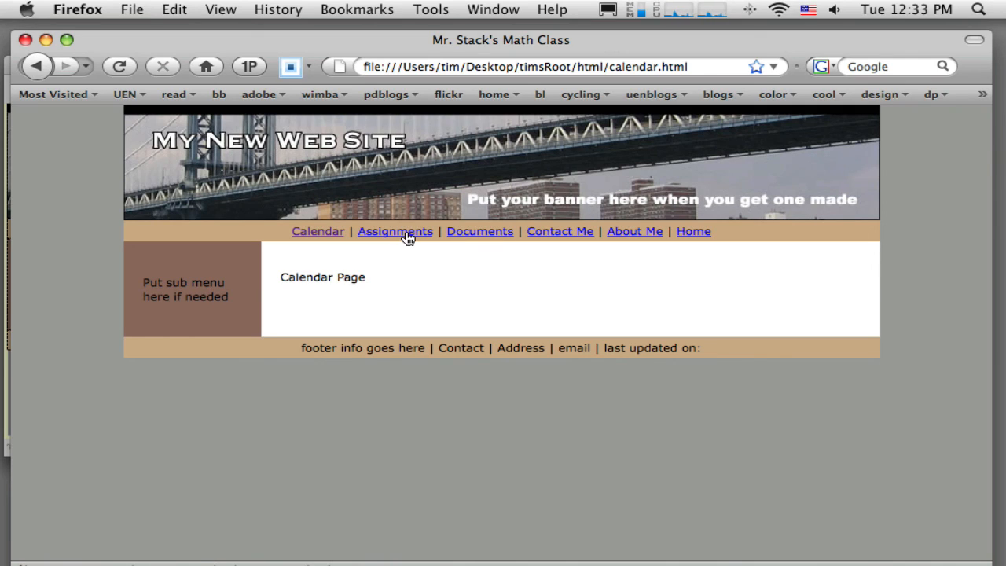
left_click(560, 231)
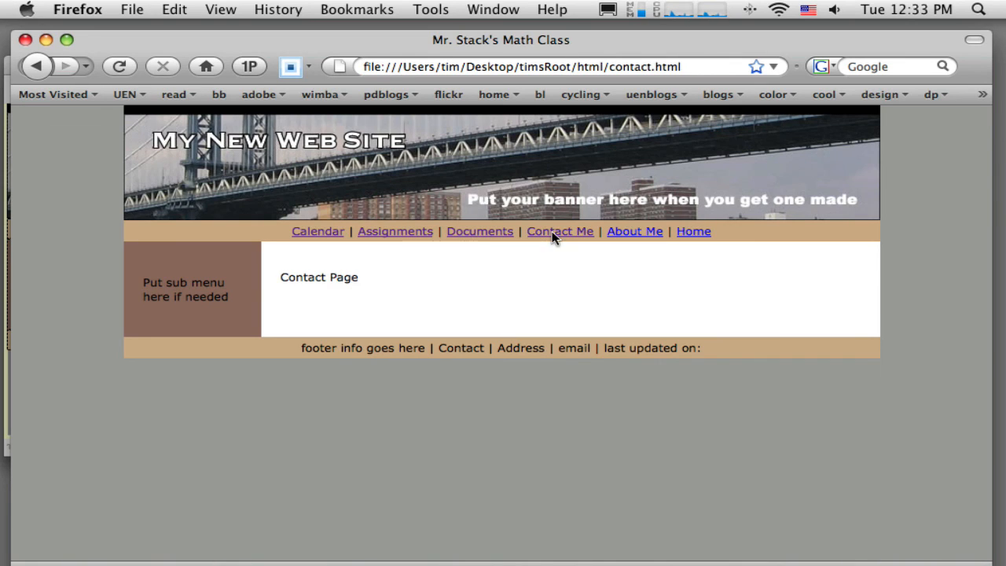
left_click(635, 231)
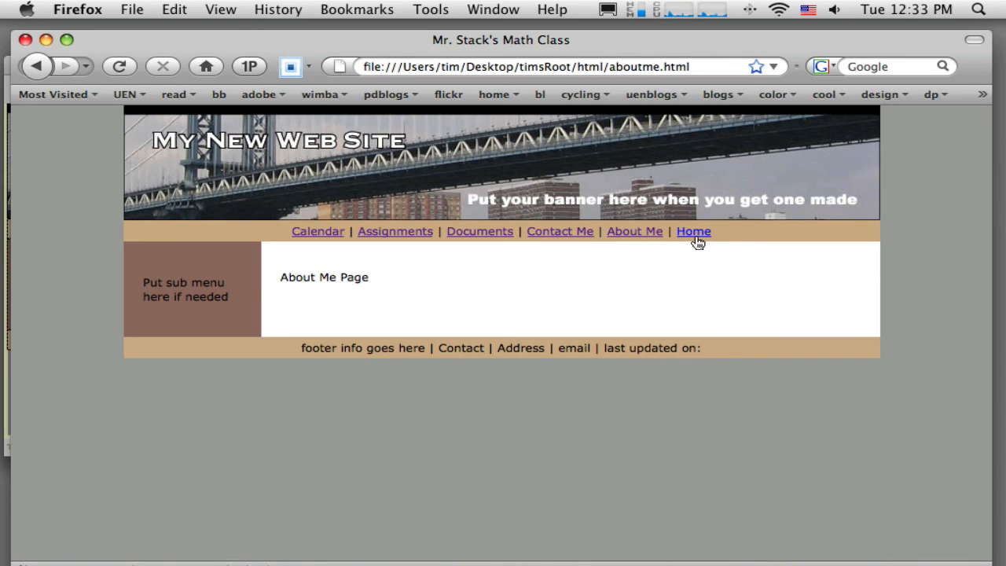
left_click(693, 231)
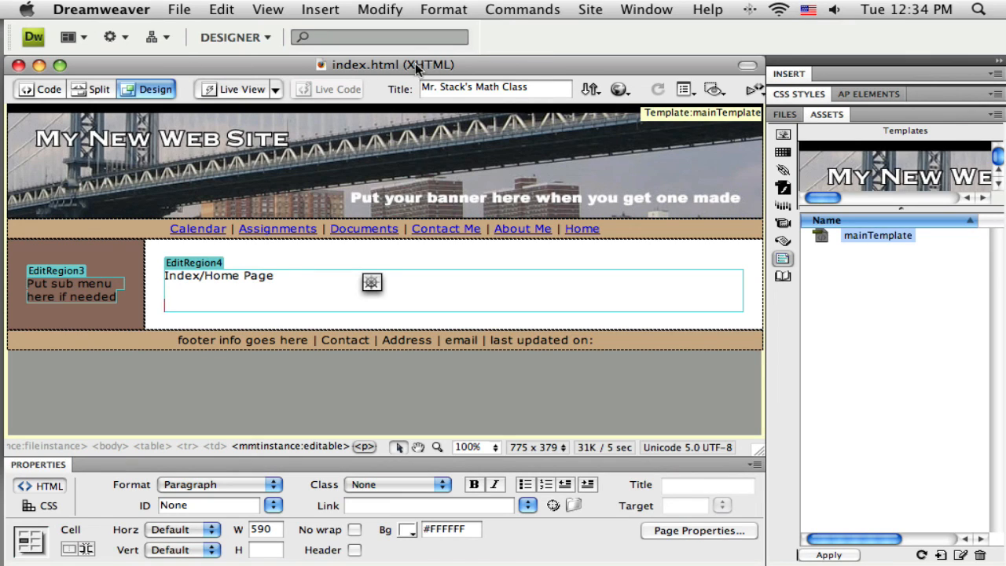
mouse_move(205, 69)
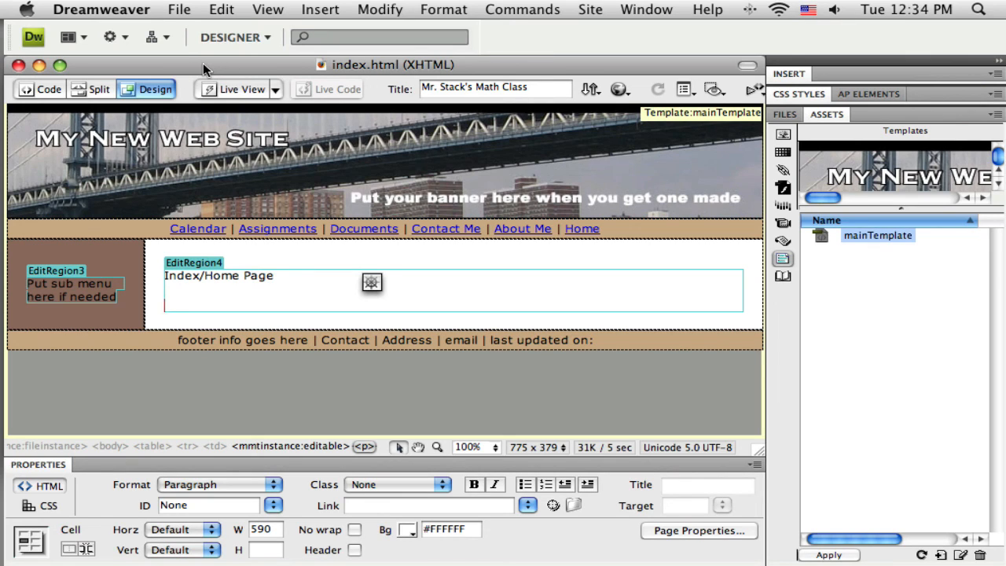
- Save every open site page with File > Save All
left_click(179, 10)
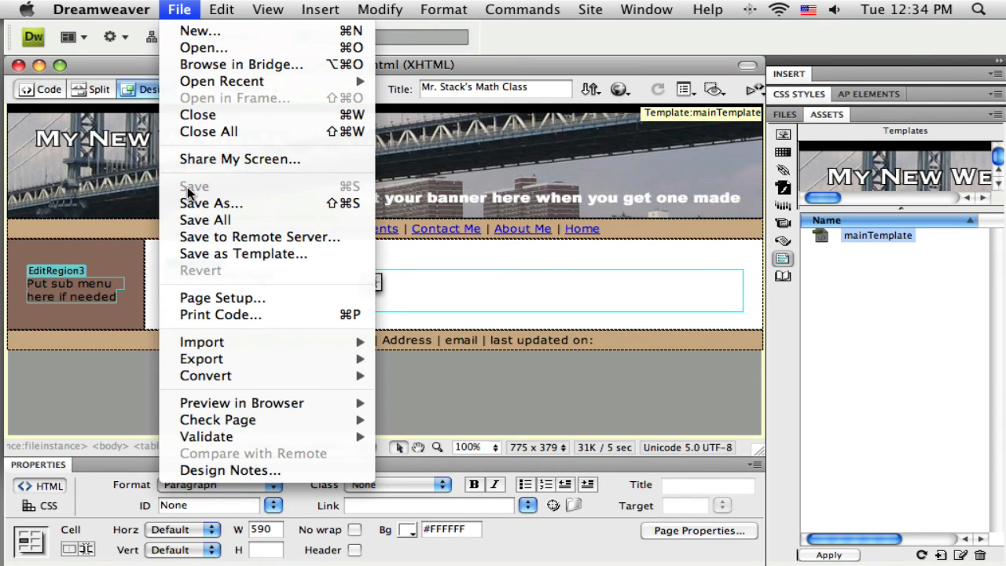
mouse_move(205, 220)
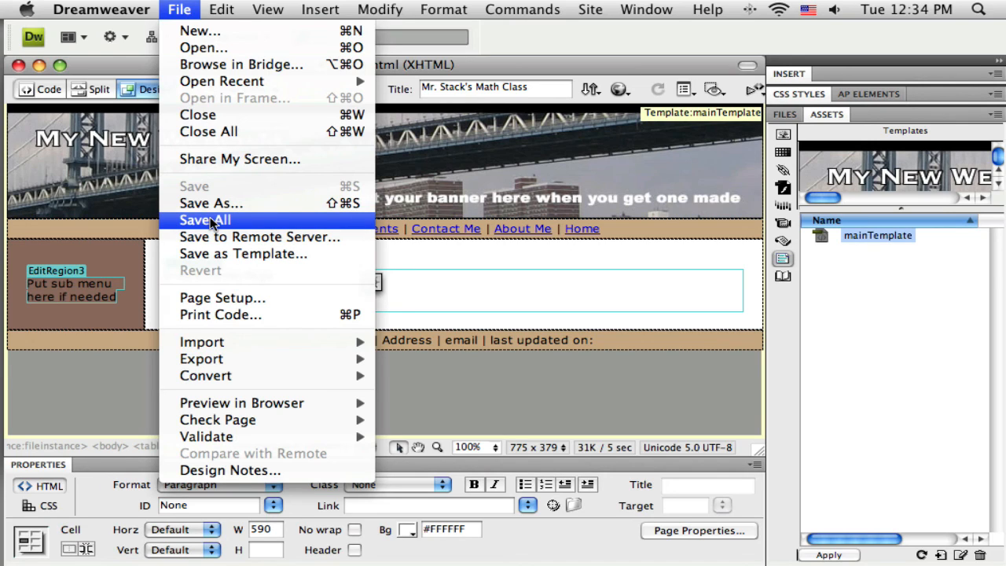
left_click(205, 221)
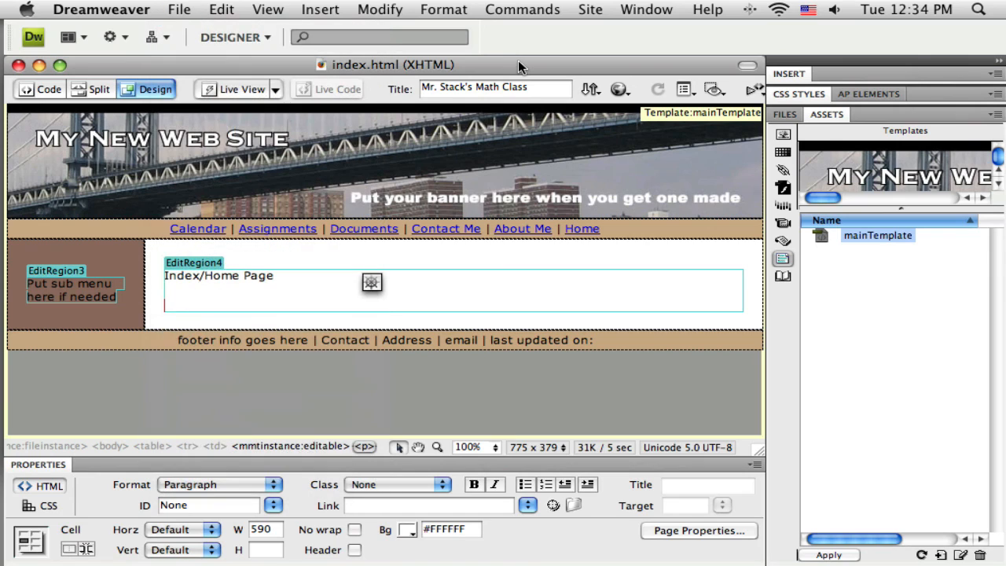